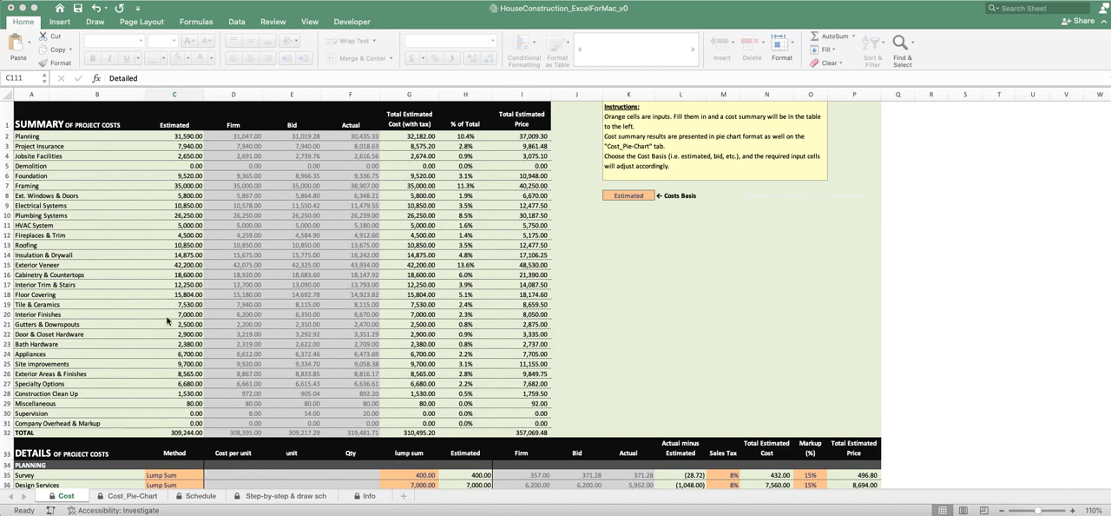
{"action": "mouse_move", "coordinate": [141, 327]}
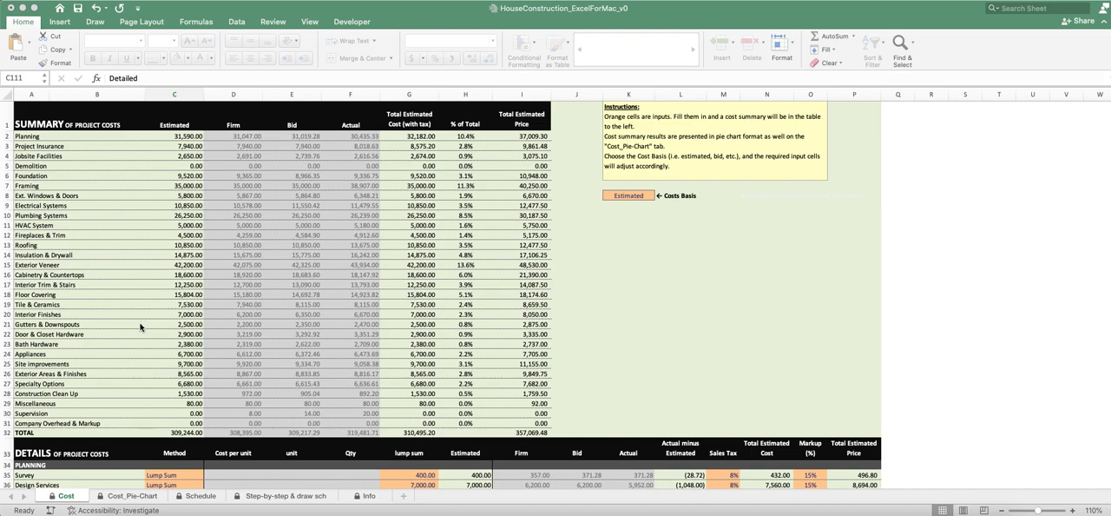
{"action": "mouse_move", "coordinate": [165, 186]}
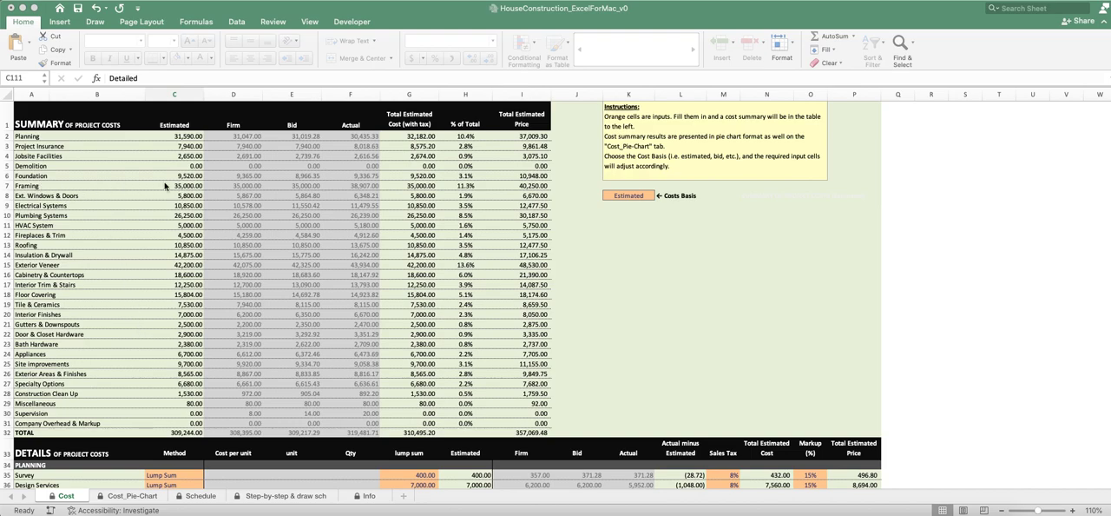
{"action": "mouse_move", "coordinate": [307, 197]}
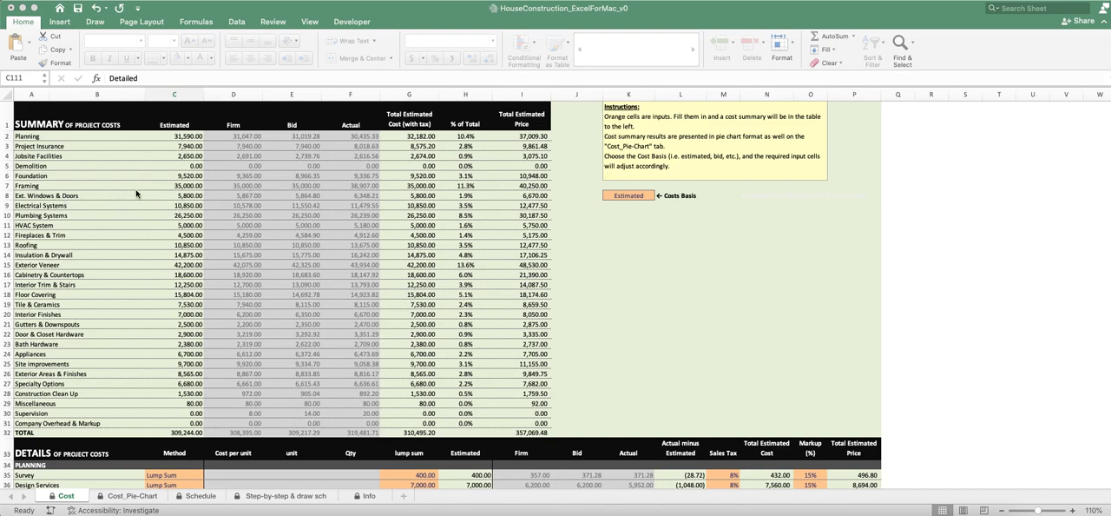
Scroll the Cost sheet down to the Framing line items below the foundation subtotal.
{"action": "scroll", "scroll_direction": "down", "scroll_amount": 3}
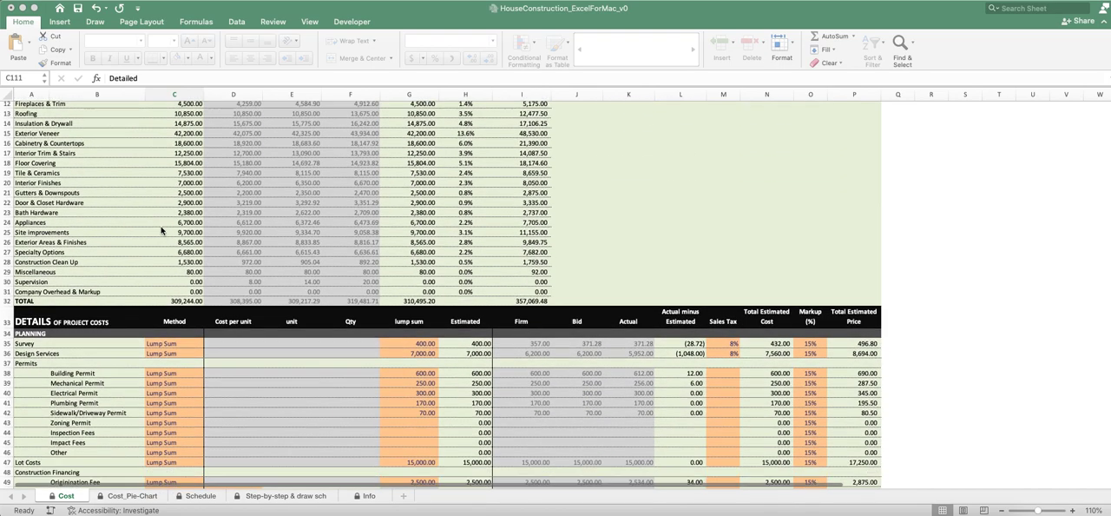
{"action": "scroll", "scroll_direction": "down", "scroll_amount": 3}
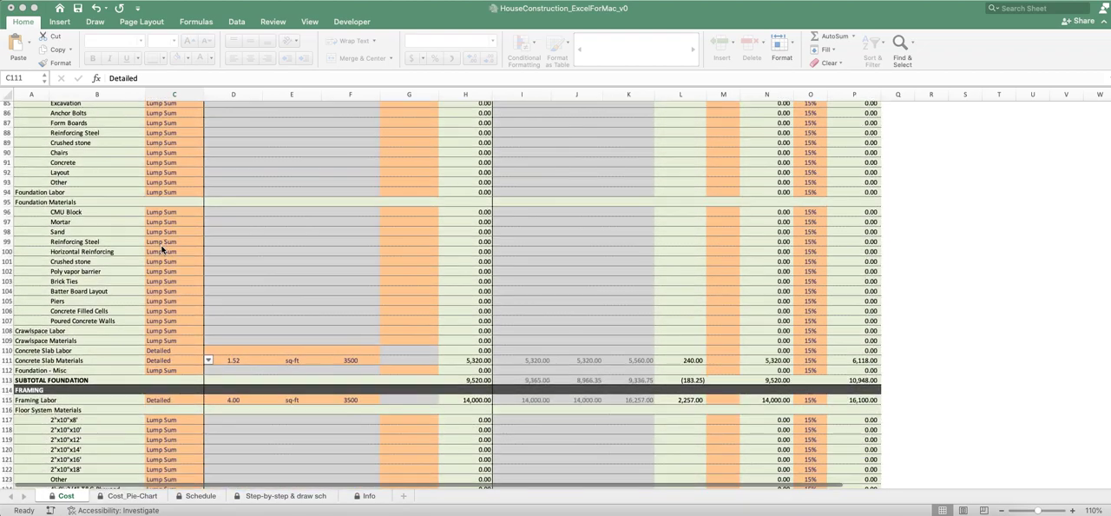
{"action": "scroll", "scroll_direction": "down", "scroll_amount": 3}
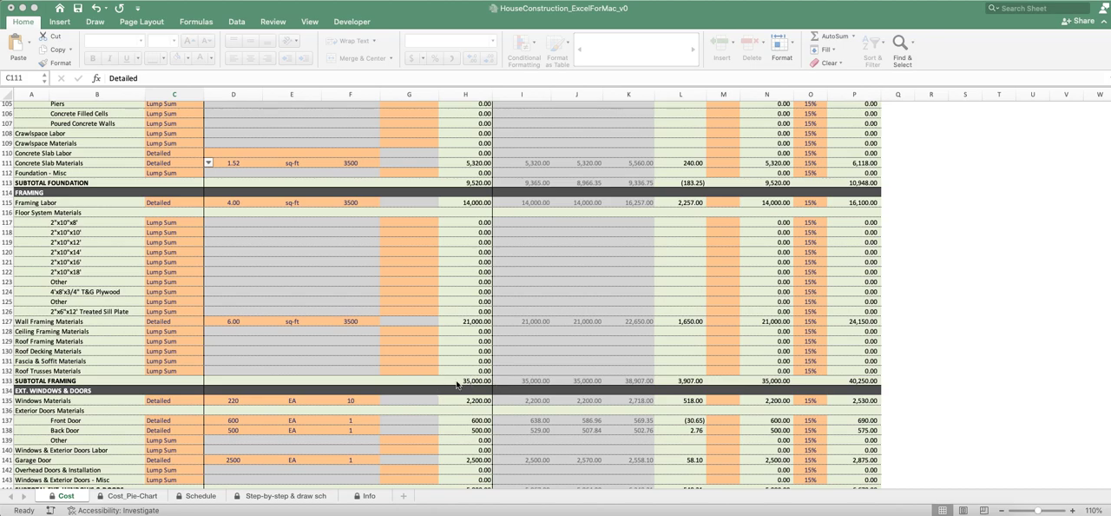
{"action": "mouse_move", "coordinate": [222, 241]}
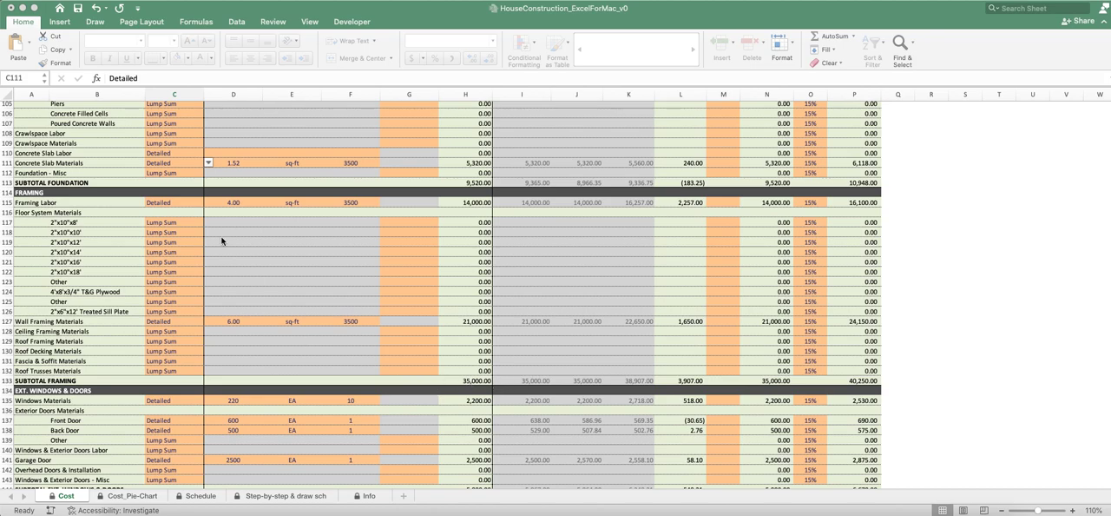
{"action": "mouse_move", "coordinate": [198, 223]}
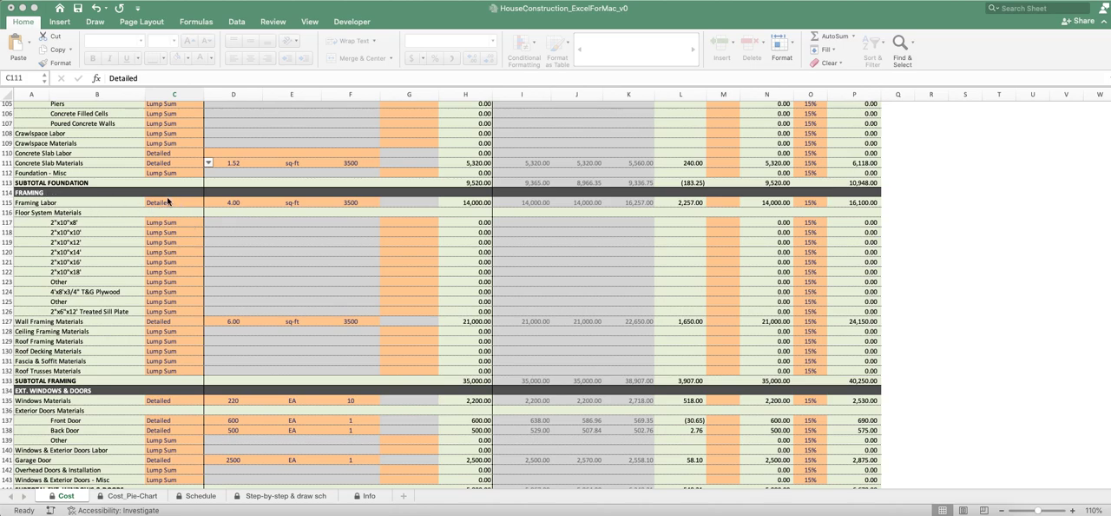
{"action": "mouse_move", "coordinate": [206, 201]}
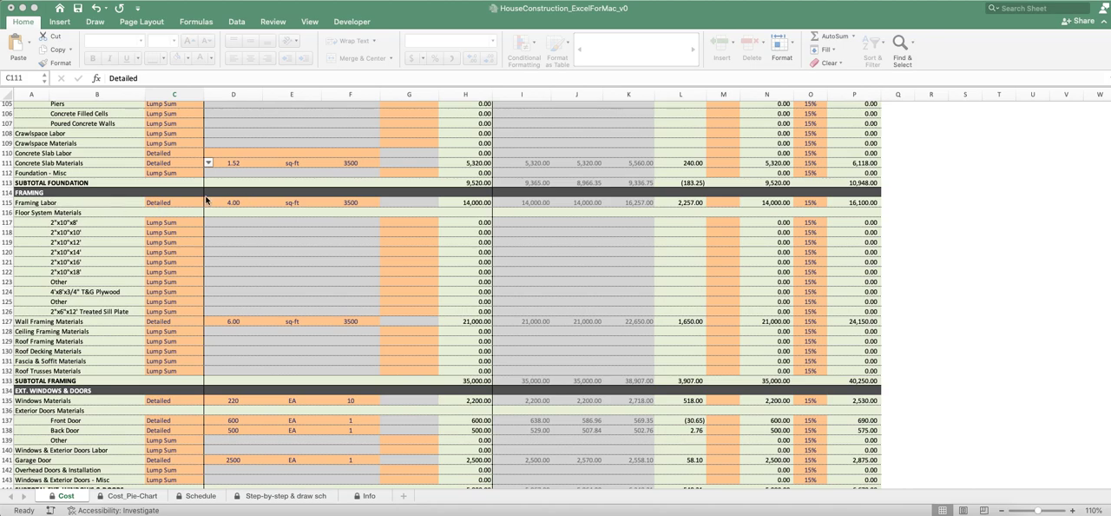
{"action": "mouse_move", "coordinate": [187, 364]}
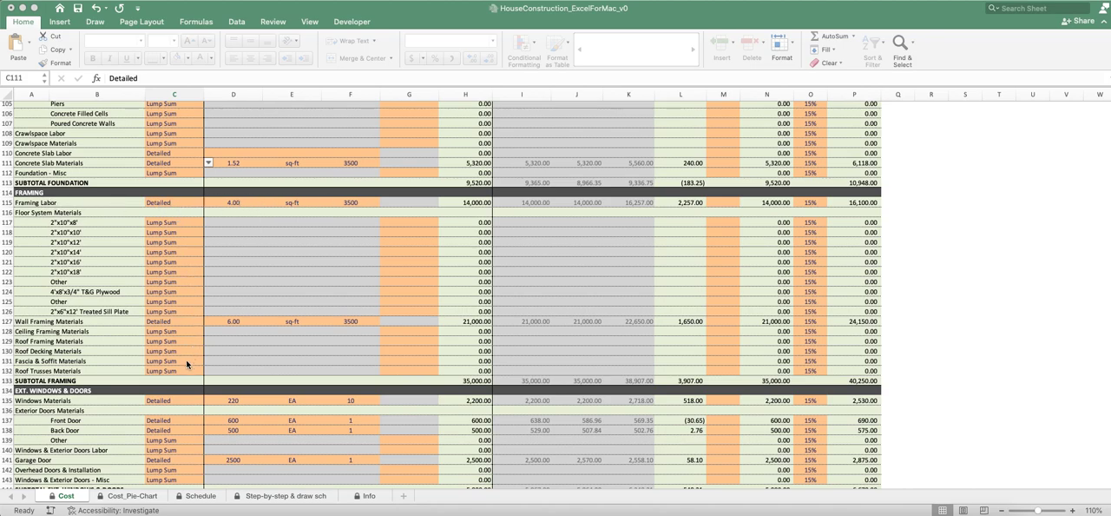
{"action": "mouse_move", "coordinate": [259, 278]}
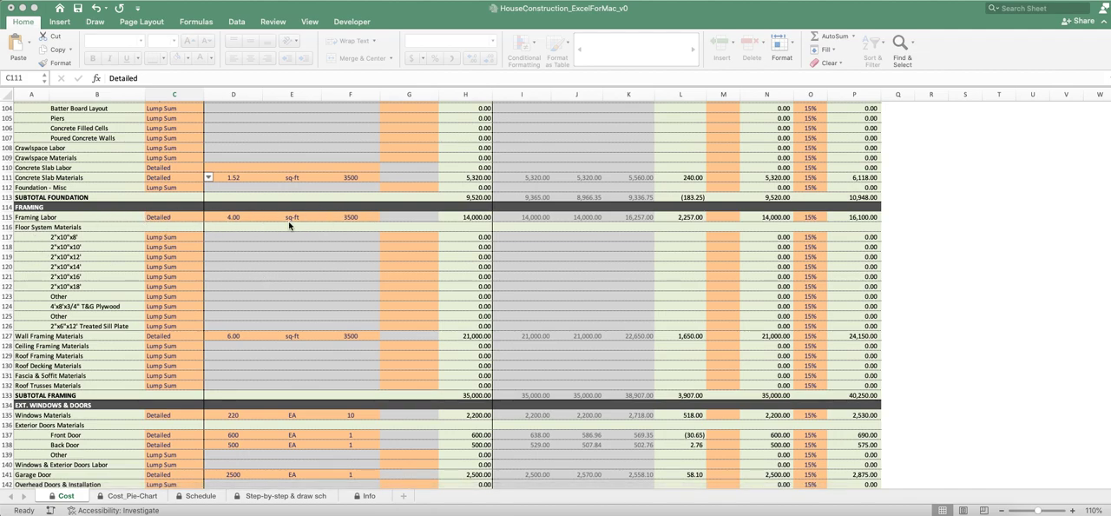
{"action": "mouse_move", "coordinate": [87, 344]}
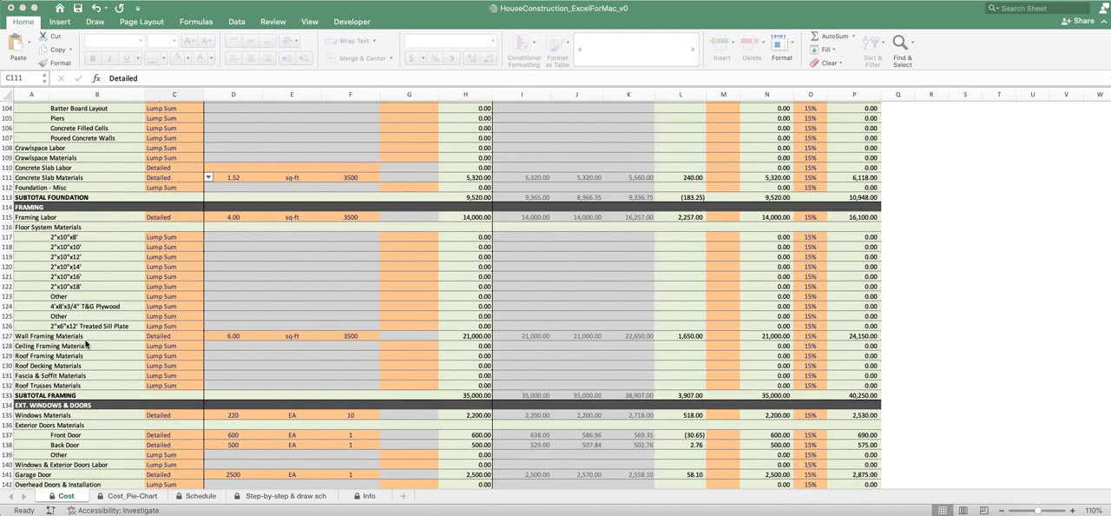
{"action": "mouse_move", "coordinate": [250, 343]}
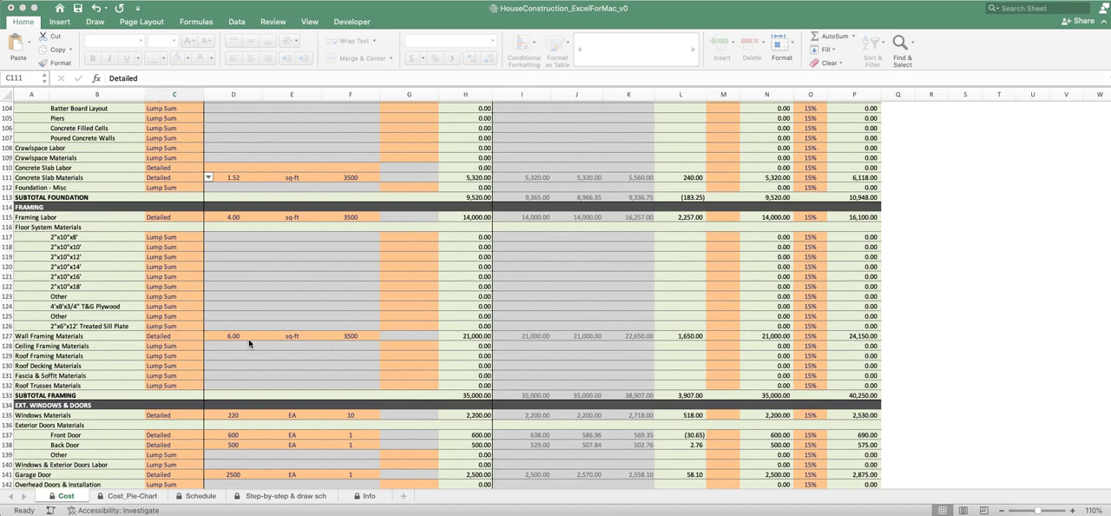
{"action": "mouse_move", "coordinate": [196, 348]}
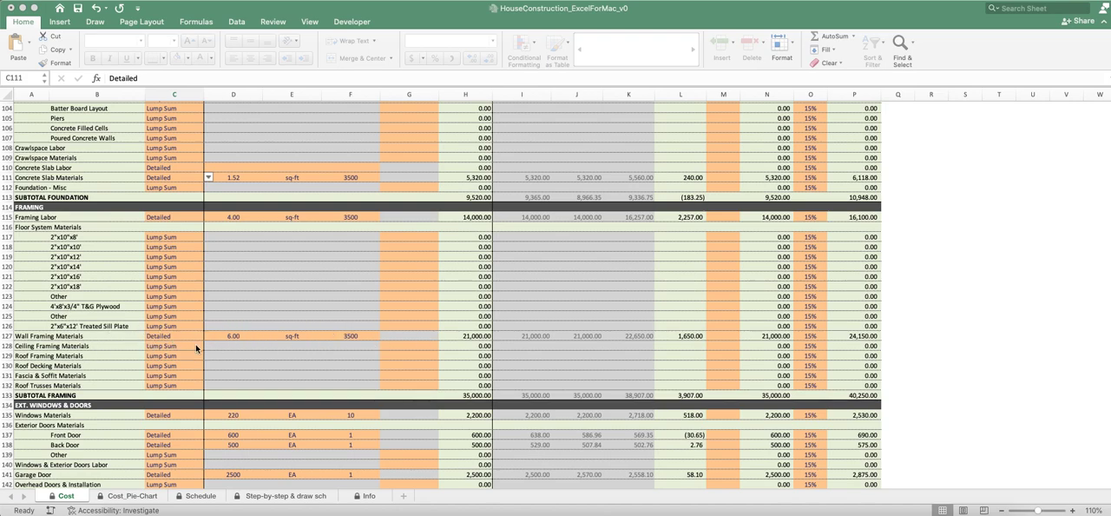
{"action": "mouse_move", "coordinate": [274, 344]}
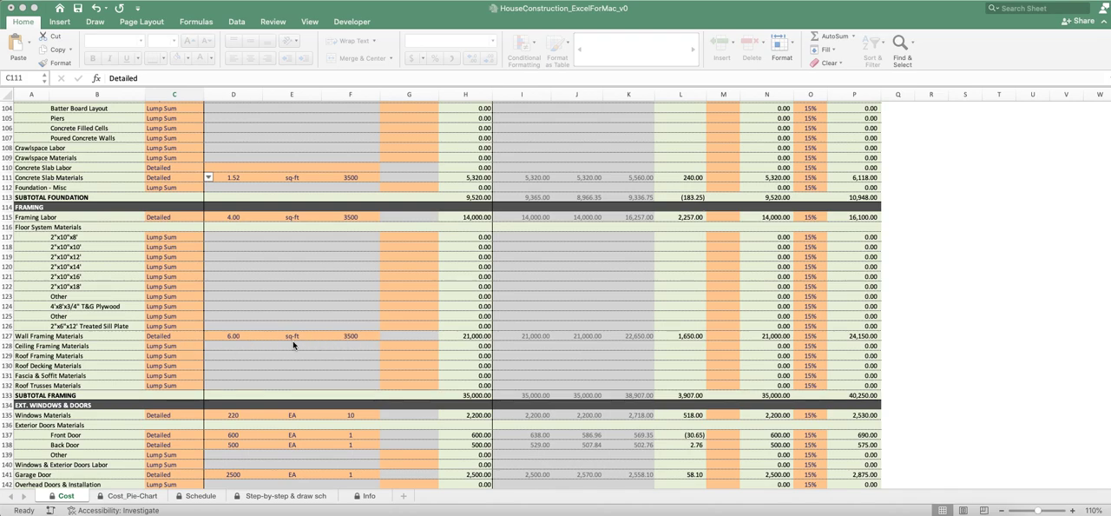
{"action": "mouse_move", "coordinate": [333, 338]}
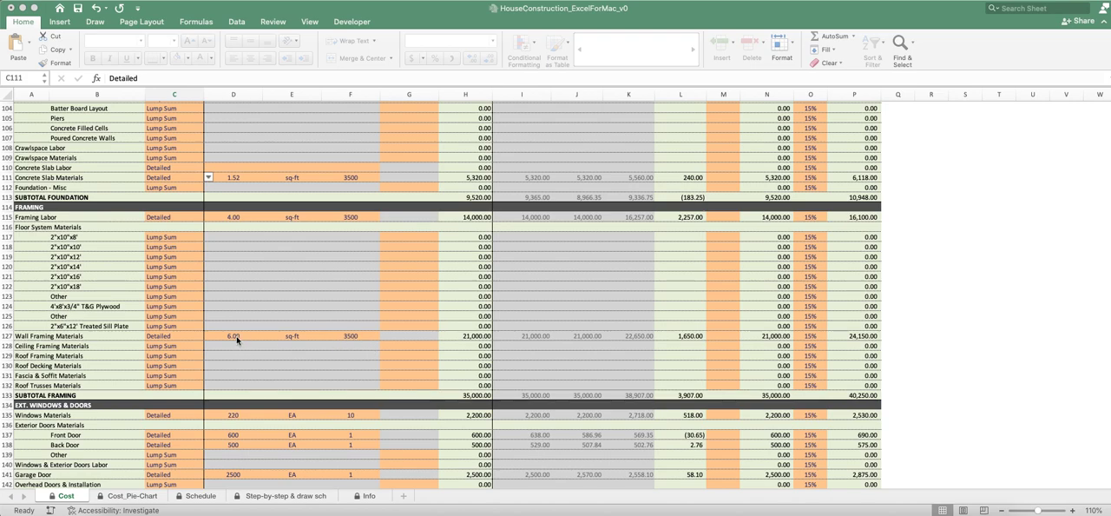
{"action": "mouse_move", "coordinate": [302, 346]}
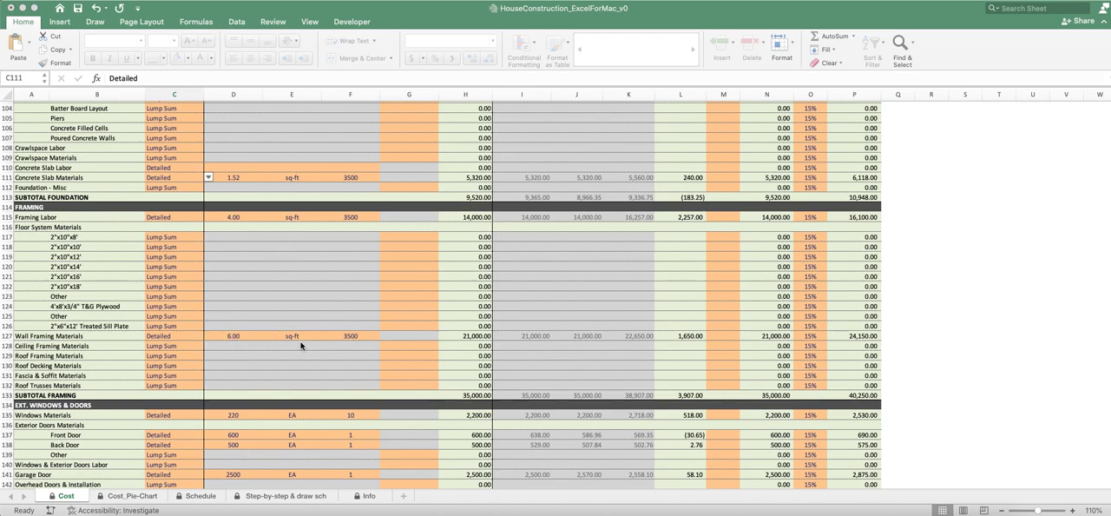
{"action": "mouse_move", "coordinate": [357, 342]}
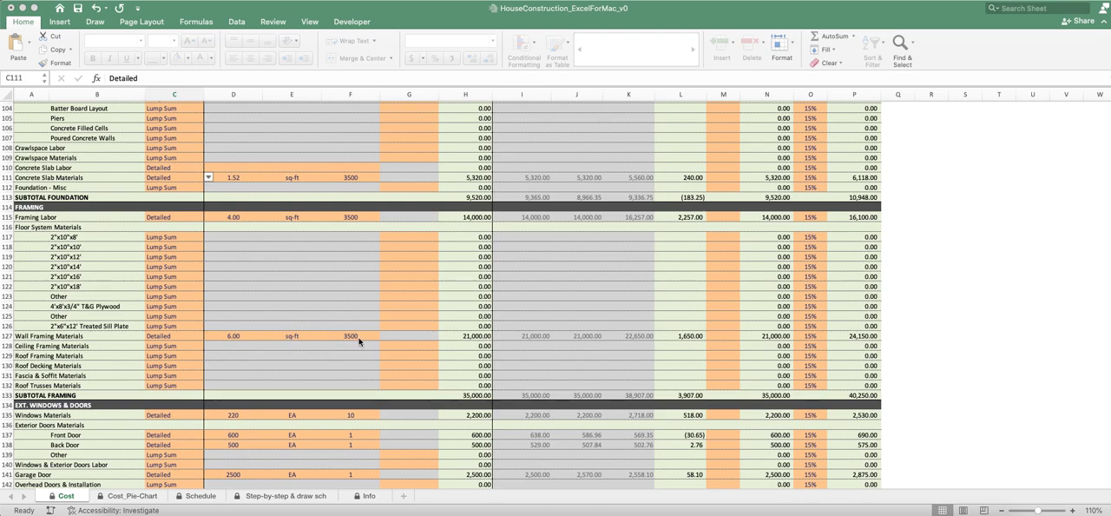
{"action": "mouse_move", "coordinate": [460, 339]}
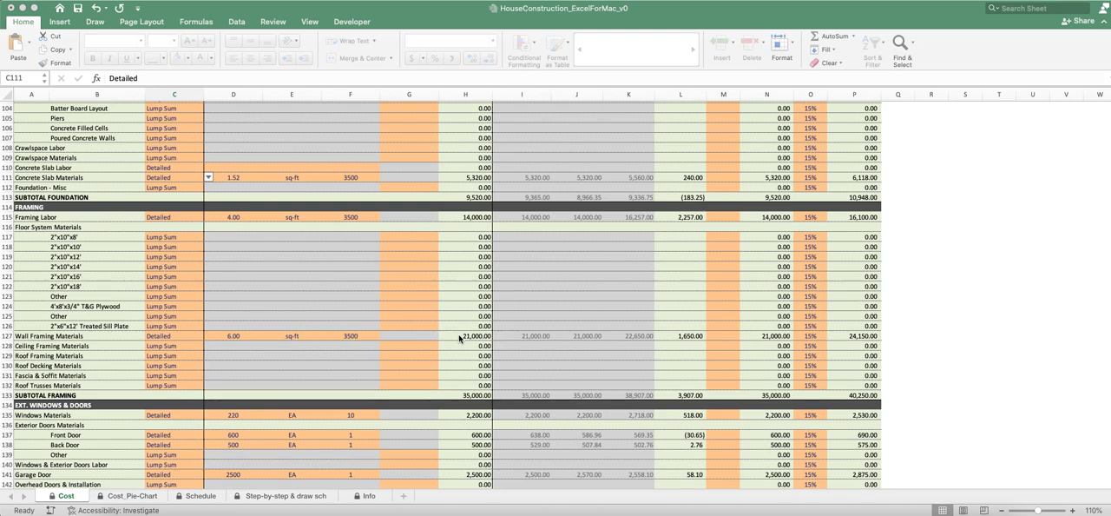
{"action": "mouse_move", "coordinate": [469, 338]}
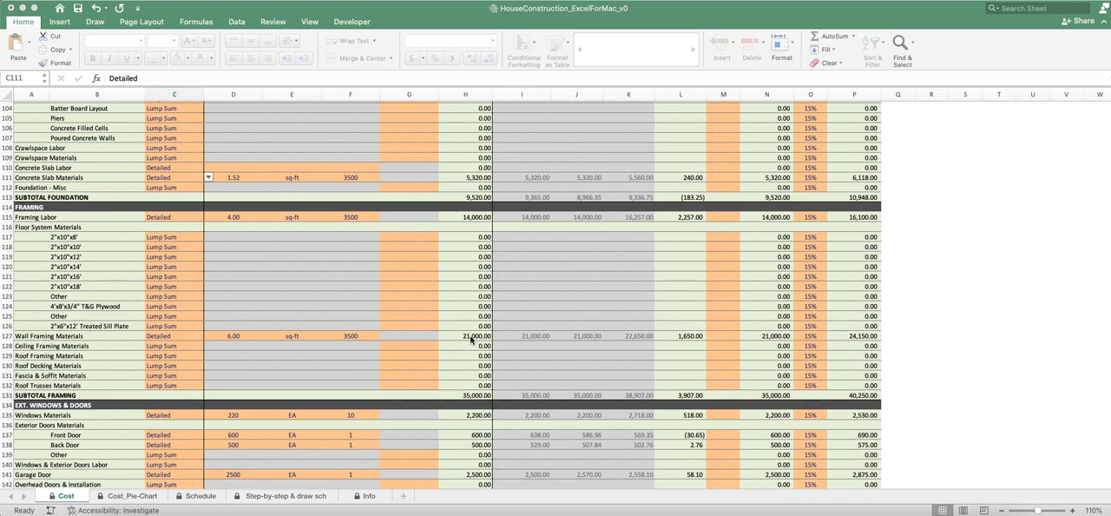
{"action": "mouse_move", "coordinate": [290, 222]}
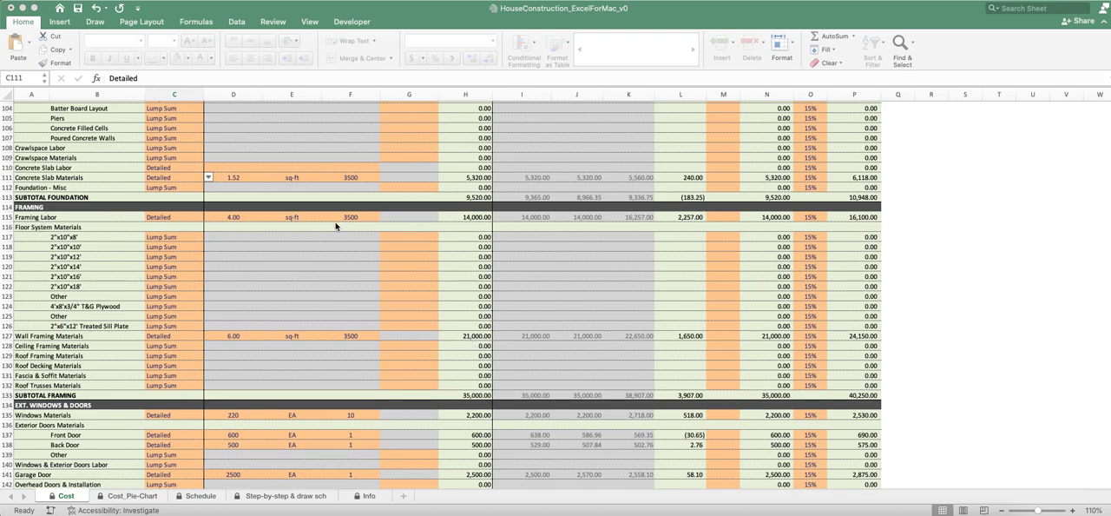
{"action": "mouse_move", "coordinate": [247, 247]}
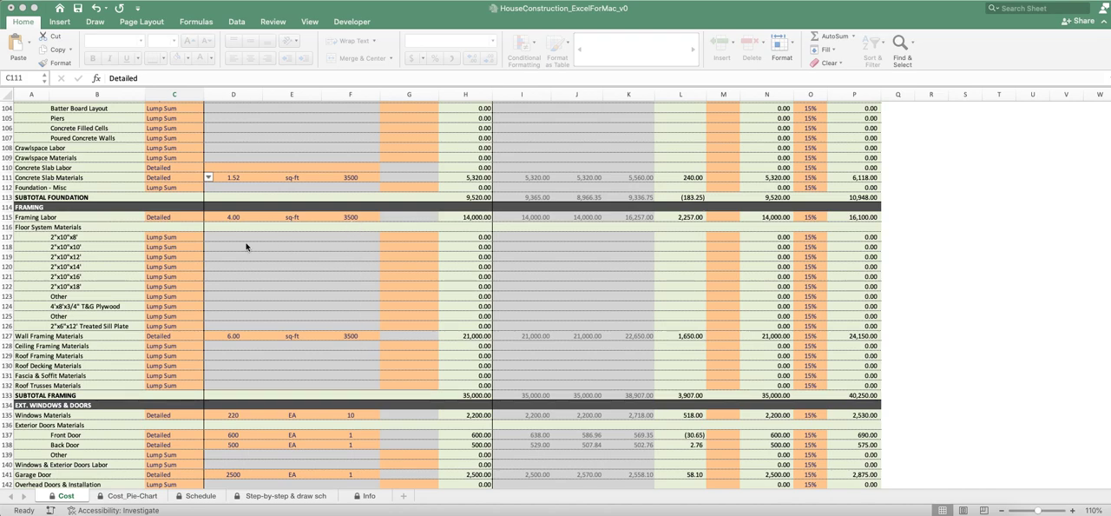
{"action": "mouse_move", "coordinate": [474, 224]}
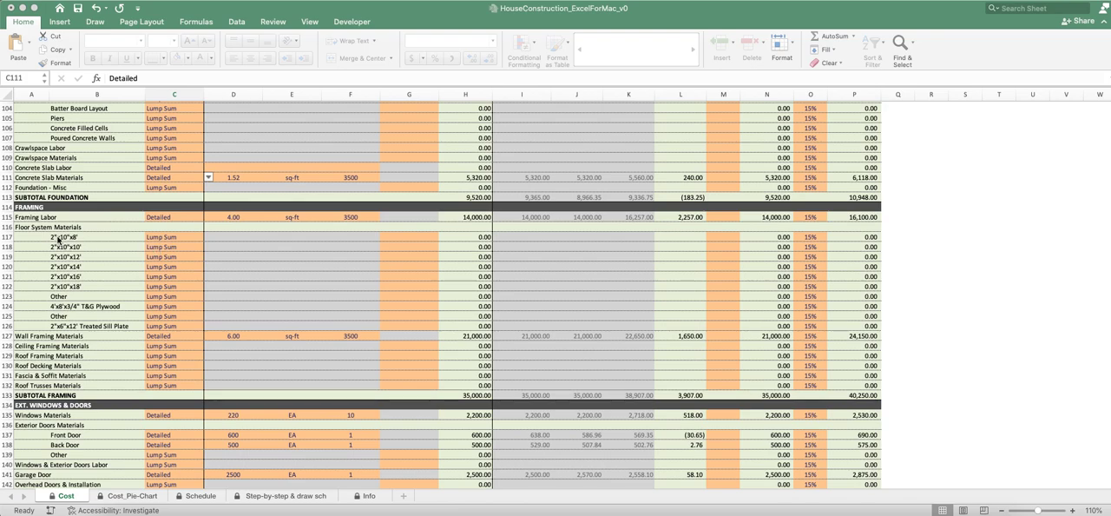
{"action": "mouse_move", "coordinate": [67, 239]}
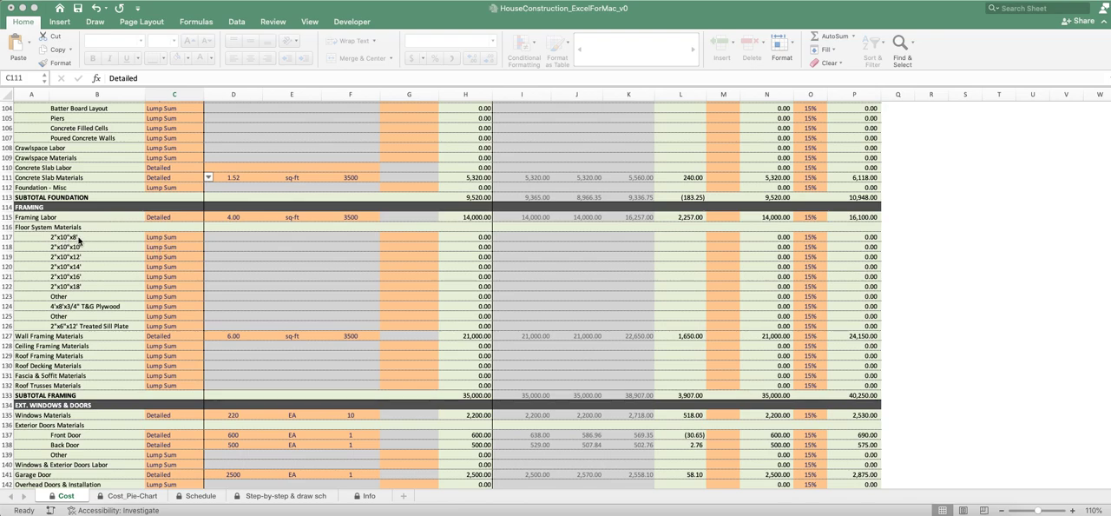
{"action": "mouse_move", "coordinate": [66, 271]}
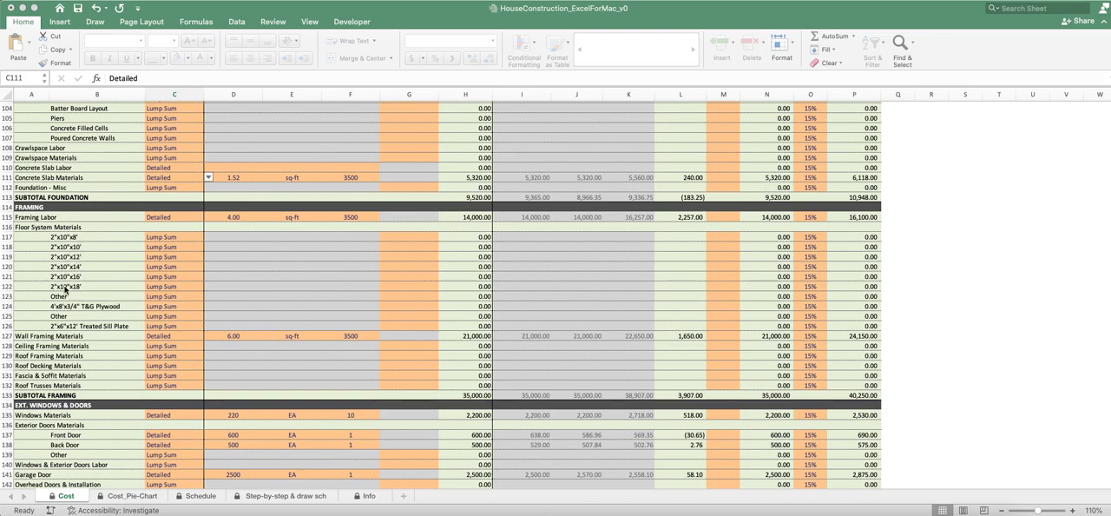
{"action": "mouse_move", "coordinate": [80, 269]}
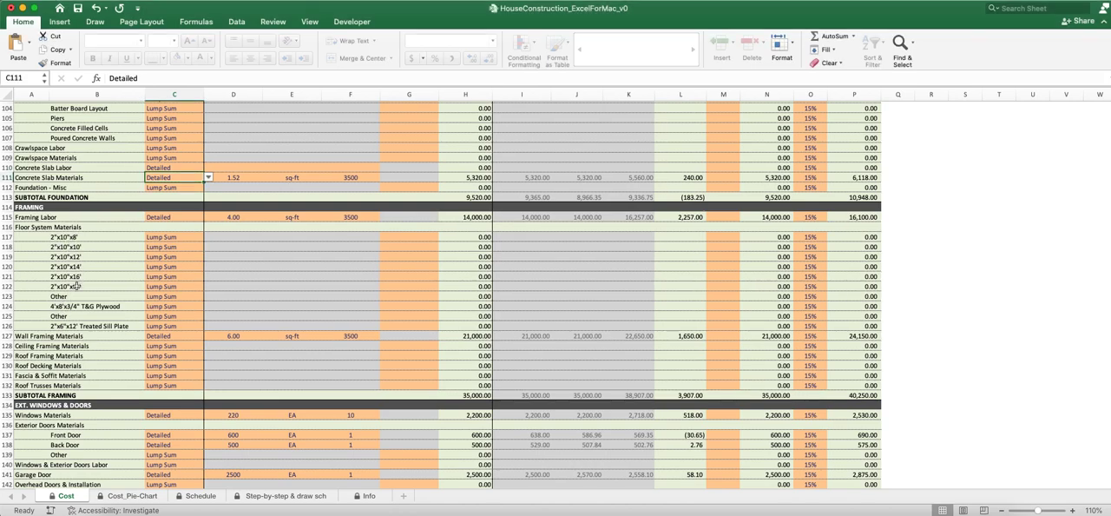
{"action": "mouse_move", "coordinate": [173, 306]}
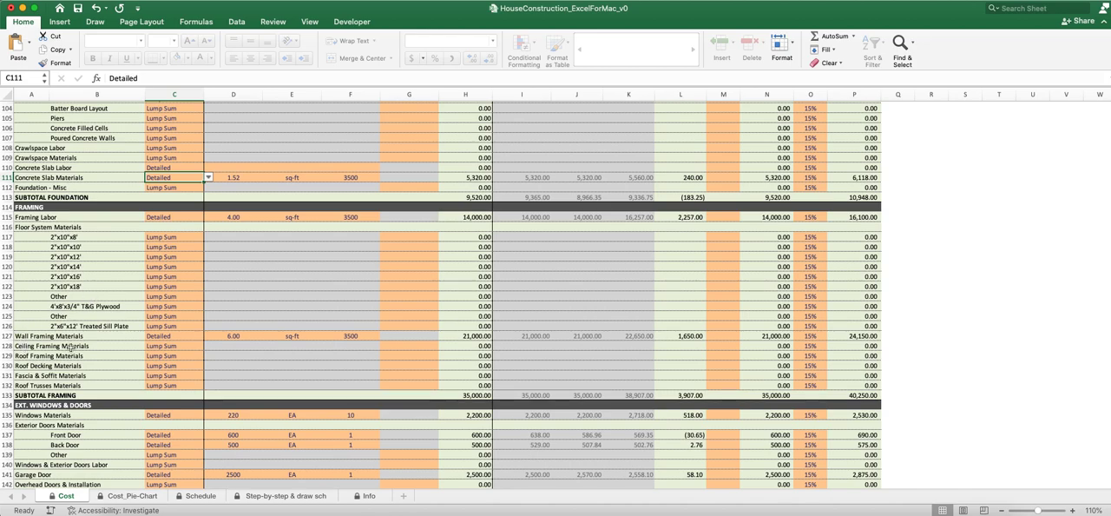
{"action": "mouse_move", "coordinate": [101, 359]}
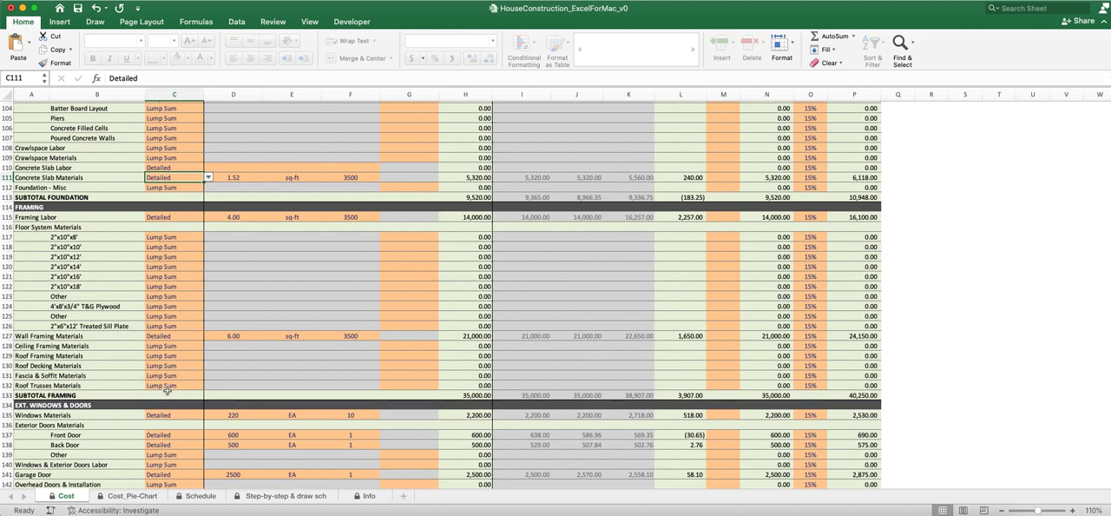
Check a framing row's cost-type cell, then switch to the Cost_Pie-Chart sheet.
{"action": "left_click", "coordinate": [173, 385]}
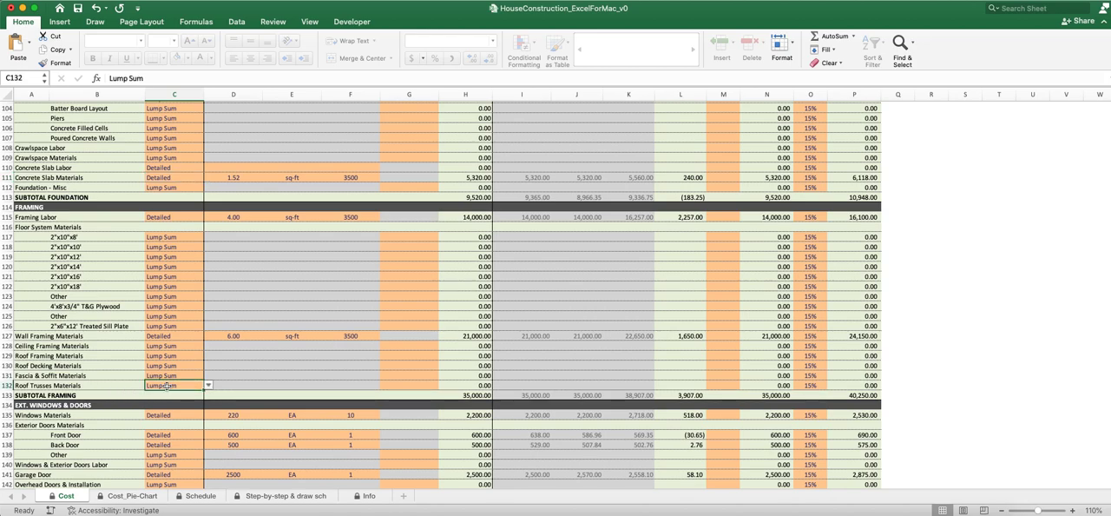
{"action": "mouse_move", "coordinate": [153, 346]}
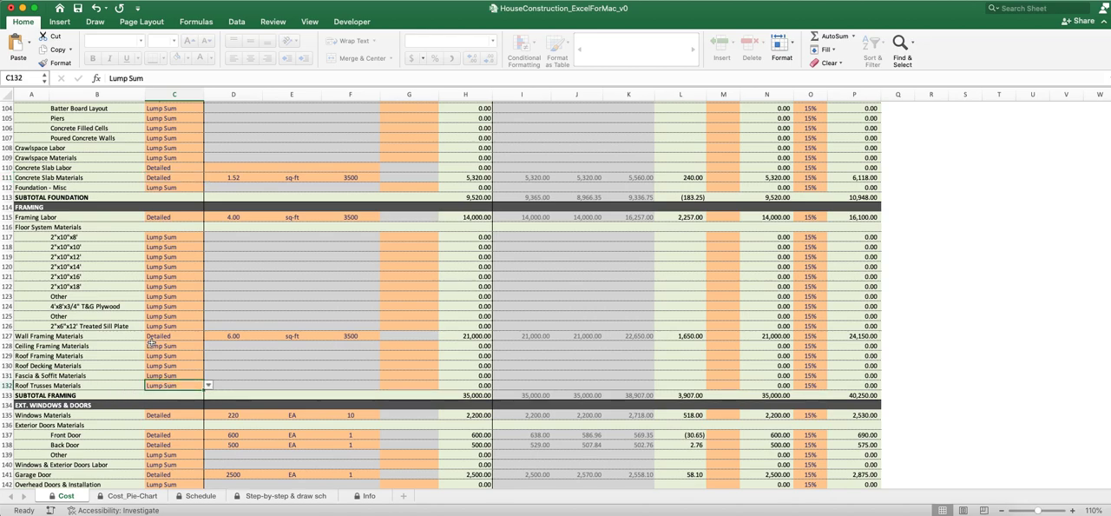
{"action": "mouse_move", "coordinate": [123, 479]}
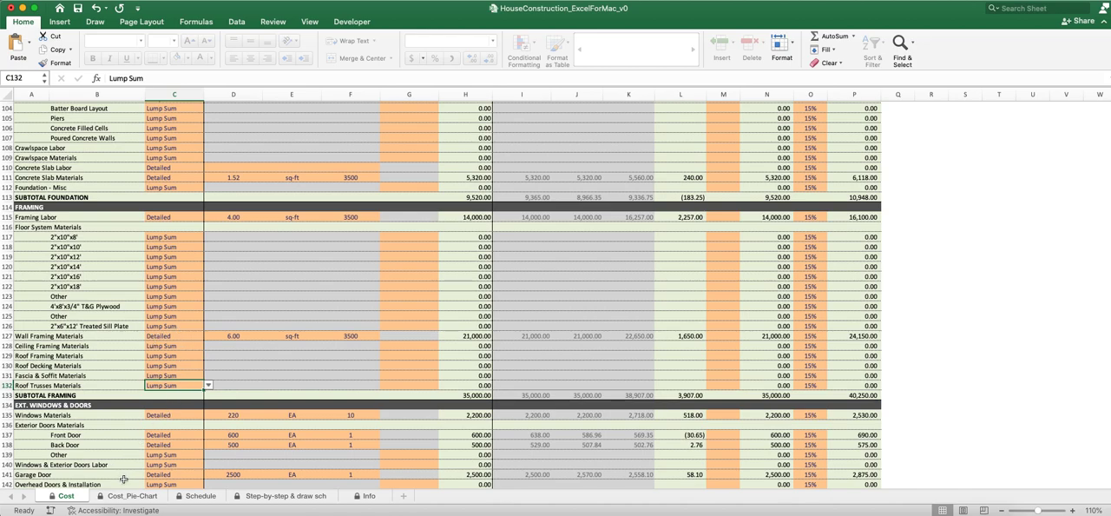
{"action": "left_click", "coordinate": [132, 495]}
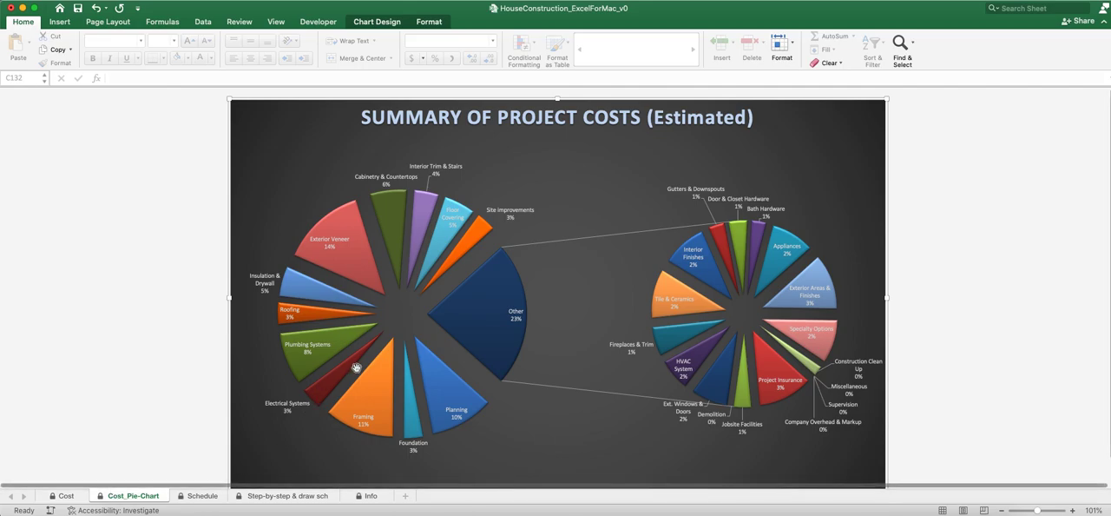
{"action": "mouse_move", "coordinate": [361, 409]}
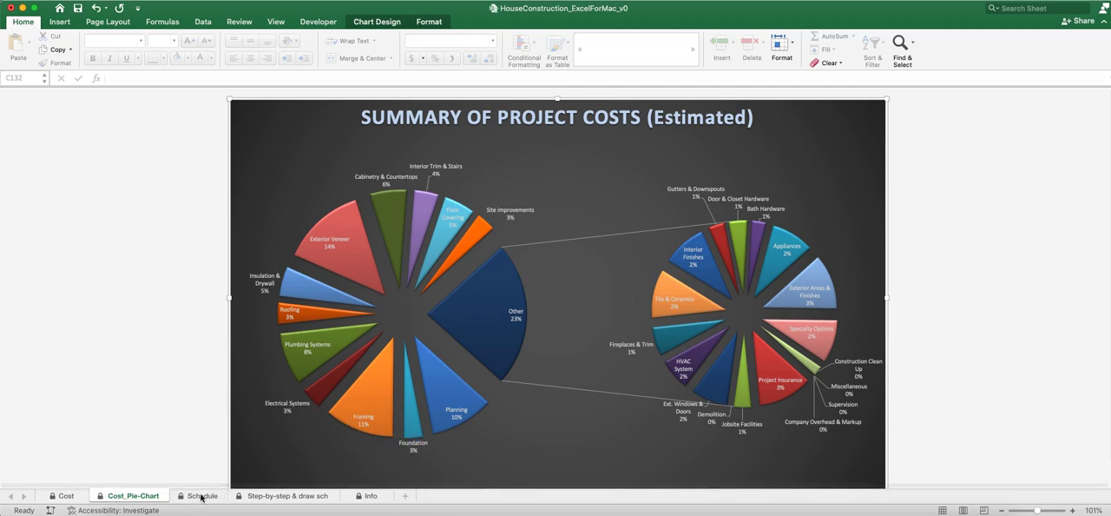
Switch to the Schedule sheet with its Gantt-style timeline.
{"action": "left_click", "coordinate": [202, 495]}
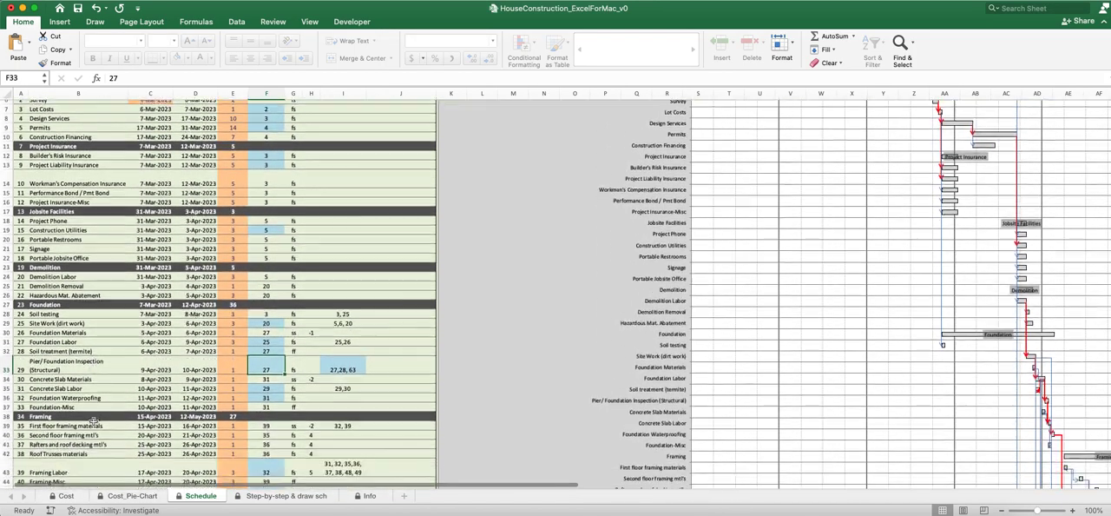
Scroll the Schedule sheet down to the Framing task group and its Gantt bars.
{"action": "scroll", "scroll_direction": "down", "scroll_amount": 3}
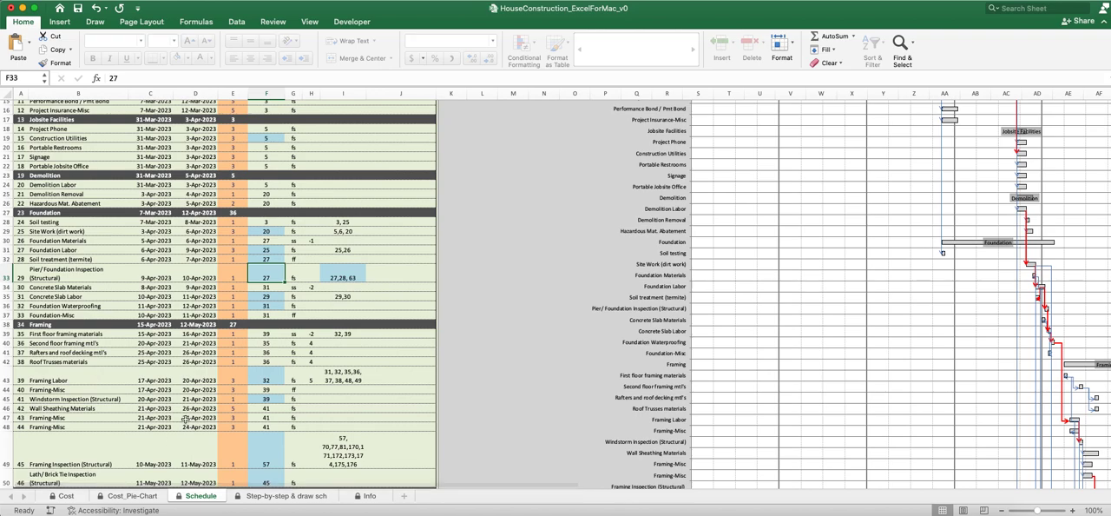
{"action": "scroll", "scroll_direction": "down", "scroll_amount": 3}
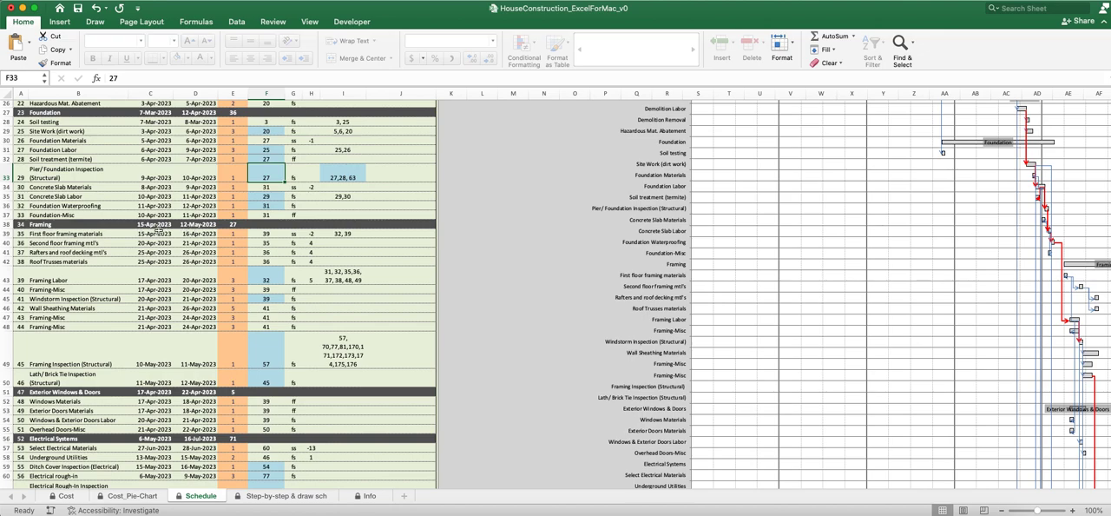
{"action": "mouse_move", "coordinate": [219, 233]}
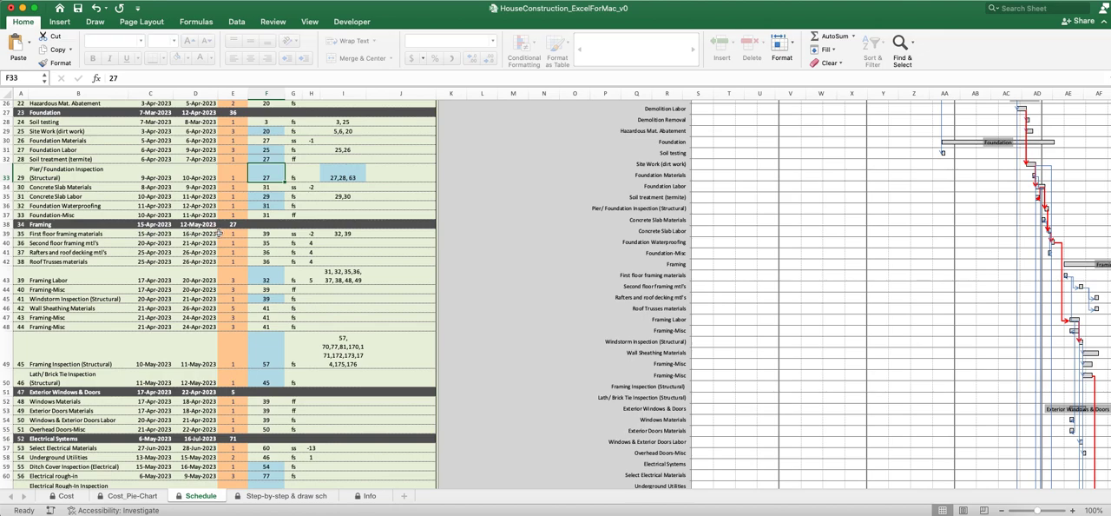
{"action": "mouse_move", "coordinate": [136, 243]}
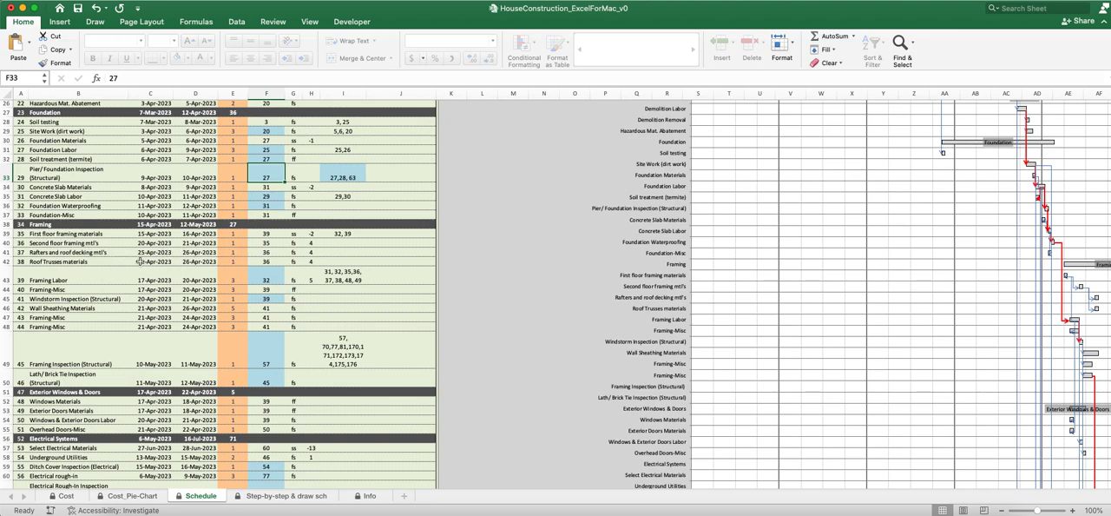
{"action": "mouse_move", "coordinate": [234, 264]}
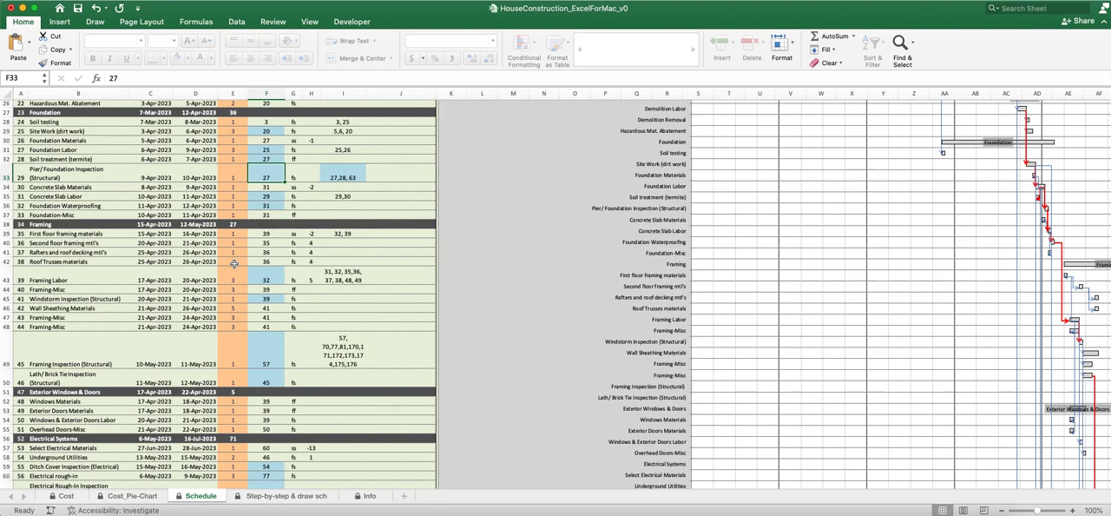
{"action": "mouse_move", "coordinate": [121, 285]}
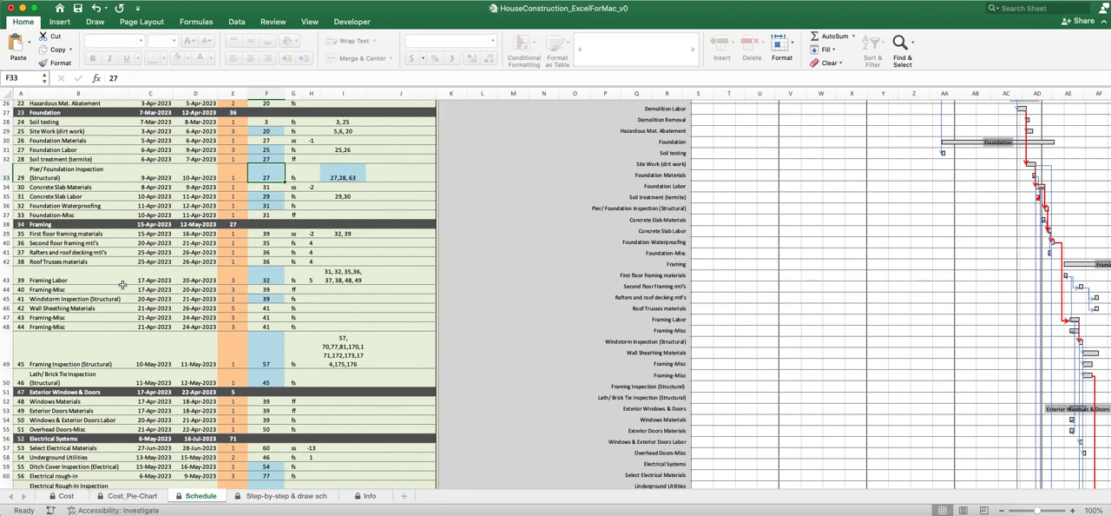
{"action": "mouse_move", "coordinate": [153, 279]}
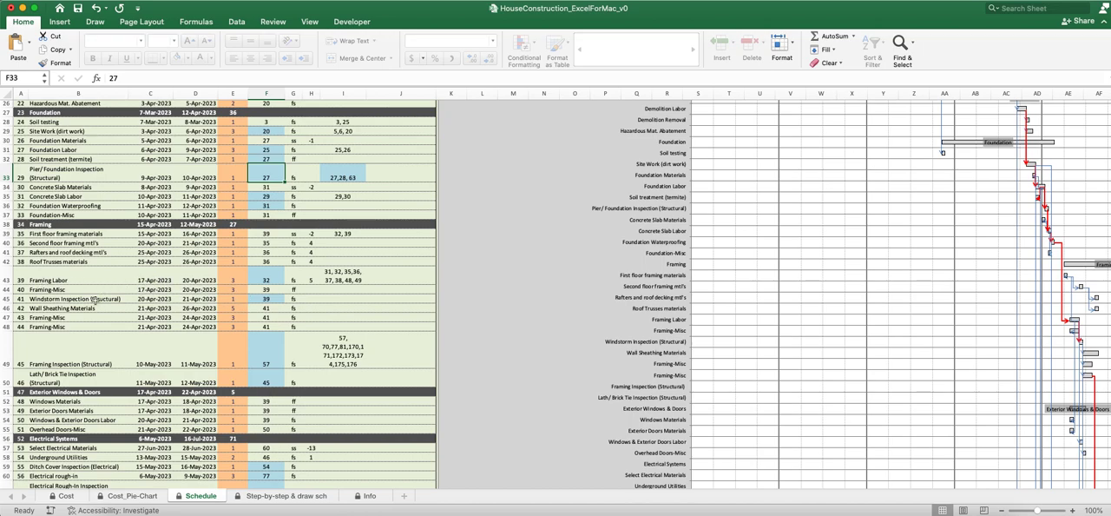
{"action": "mouse_move", "coordinate": [195, 299]}
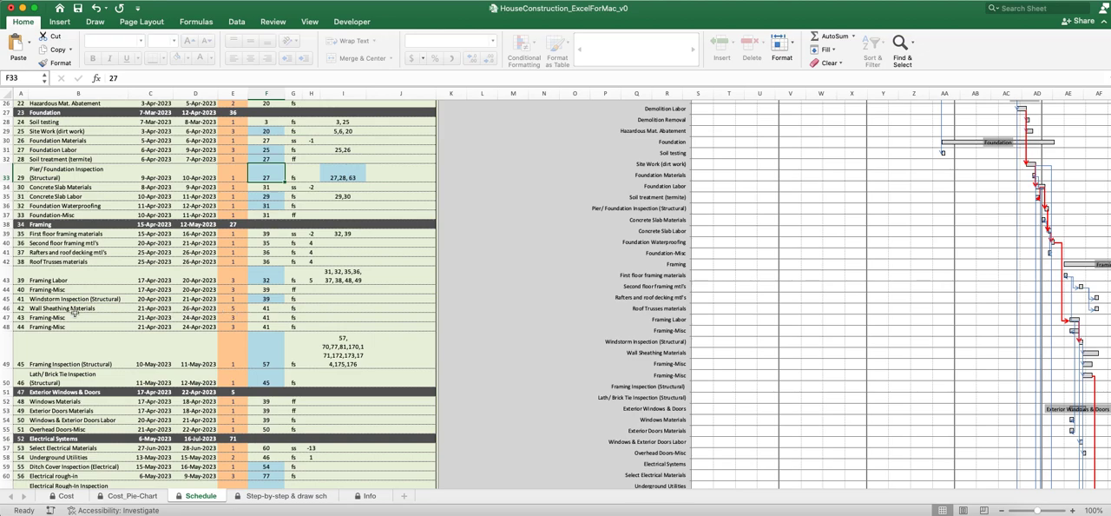
{"action": "mouse_move", "coordinate": [303, 354]}
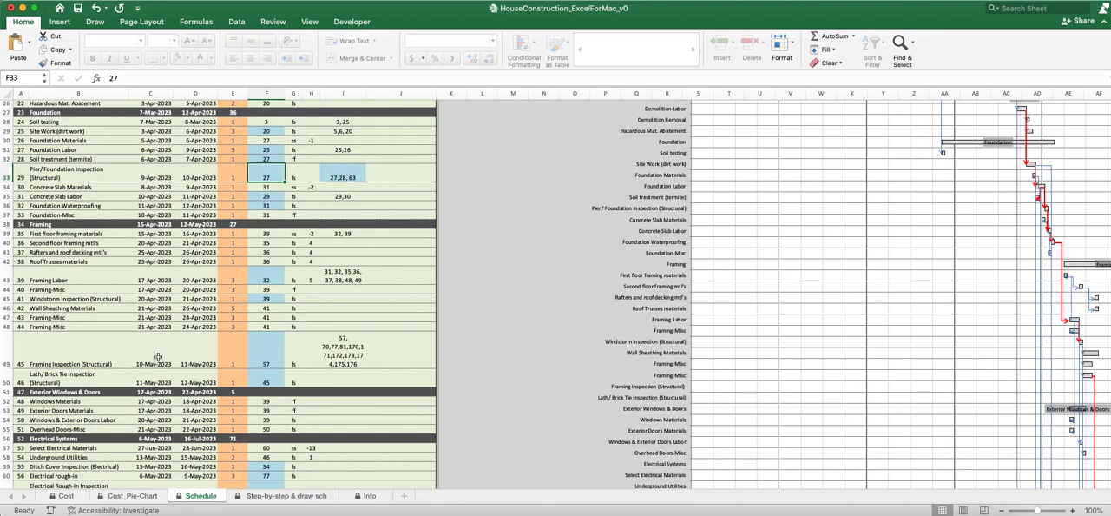
{"action": "mouse_move", "coordinate": [243, 375]}
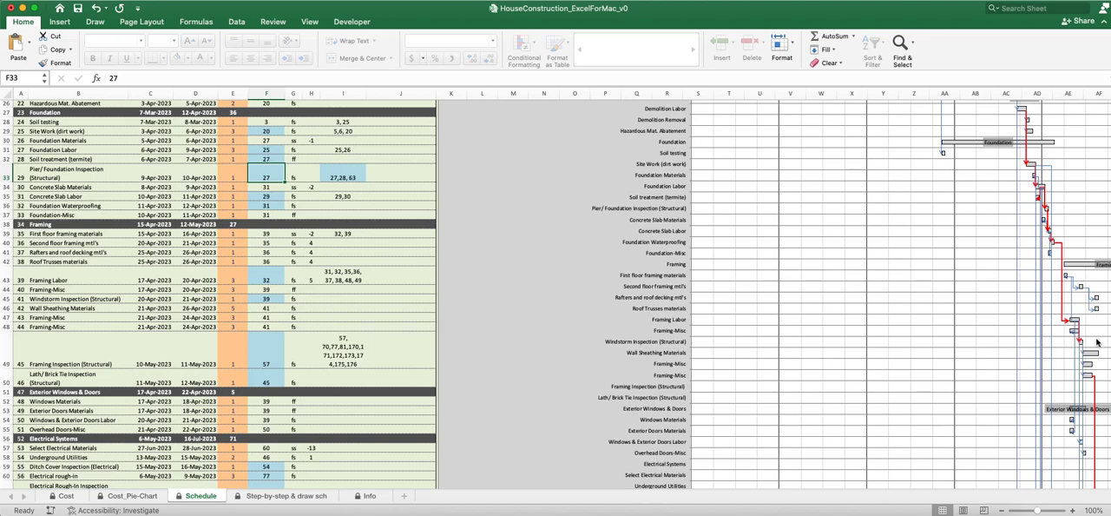
{"action": "mouse_move", "coordinate": [549, 382]}
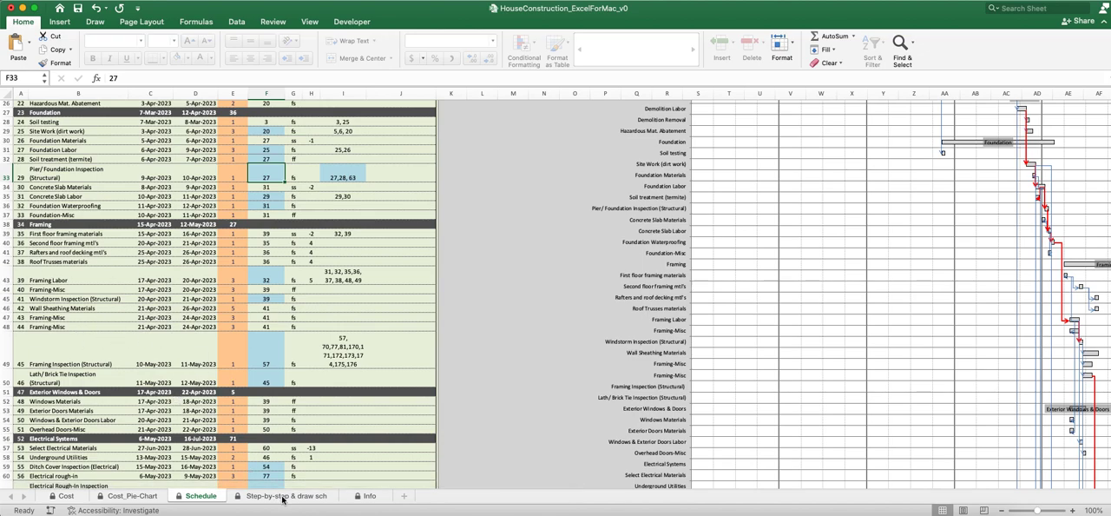
{"action": "left_click", "coordinate": [285, 495]}
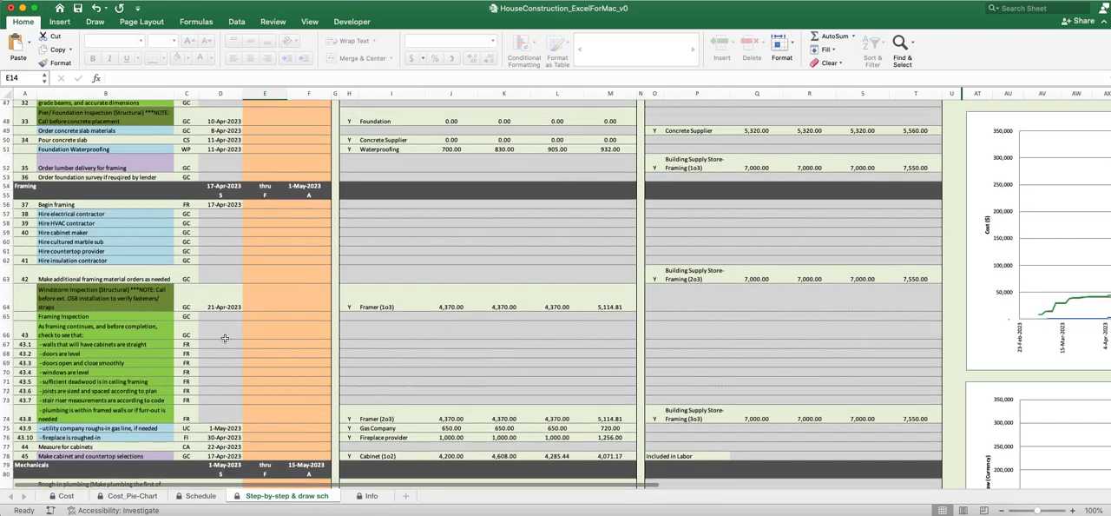
{"action": "scroll", "scroll_direction": "up", "scroll_amount": 3}
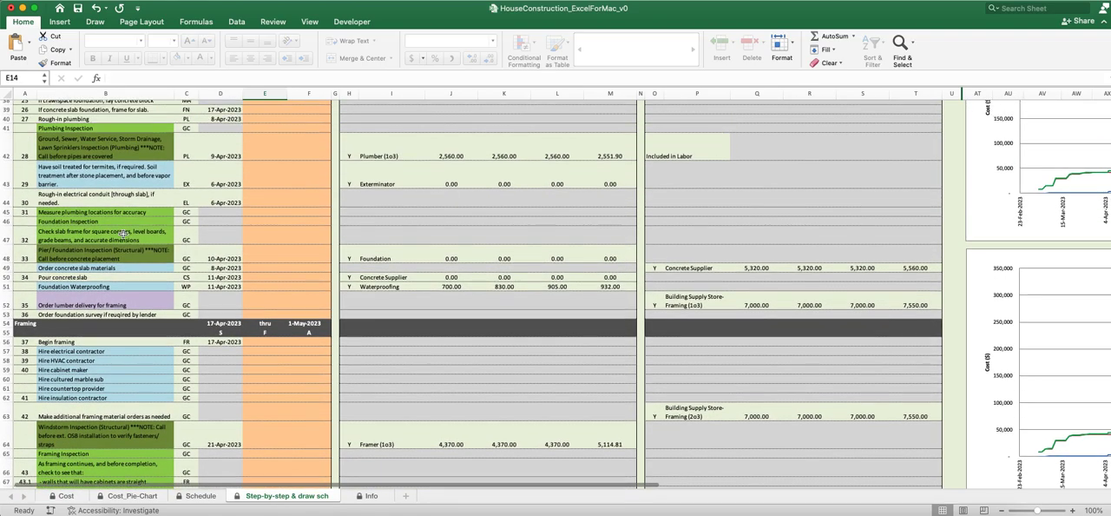
{"action": "scroll", "scroll_direction": "down", "scroll_amount": 3}
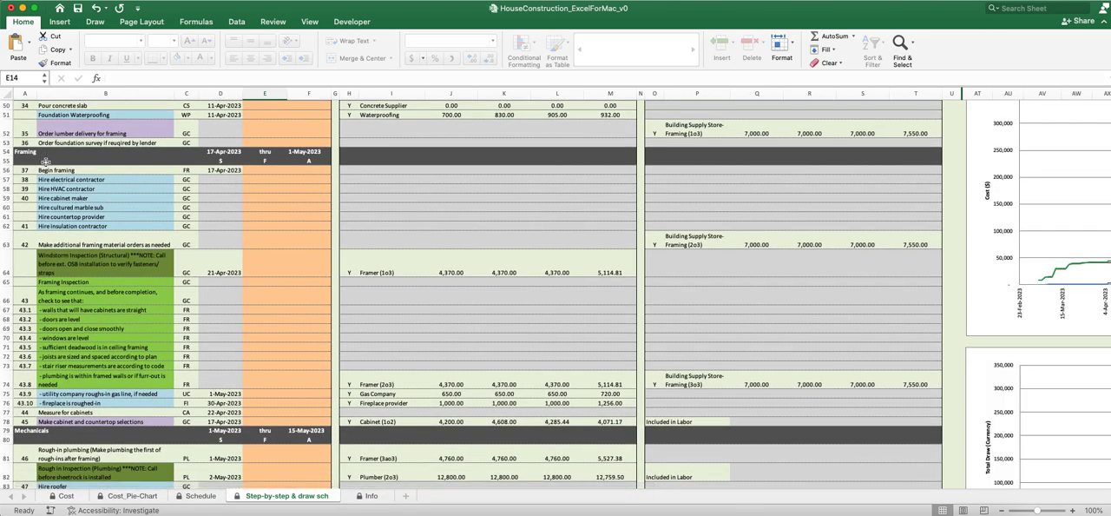
{"action": "mouse_move", "coordinate": [95, 166]}
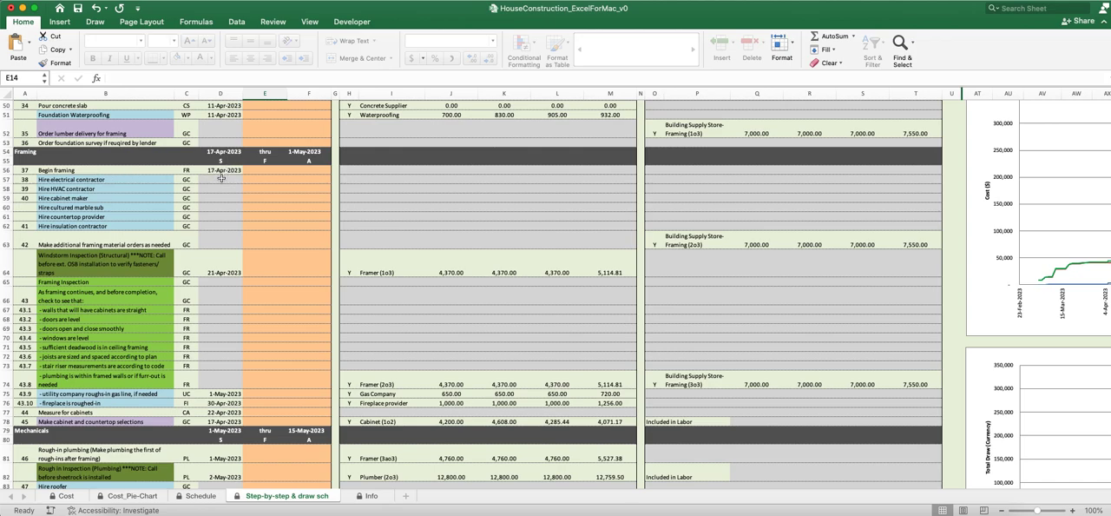
{"action": "mouse_move", "coordinate": [361, 282]}
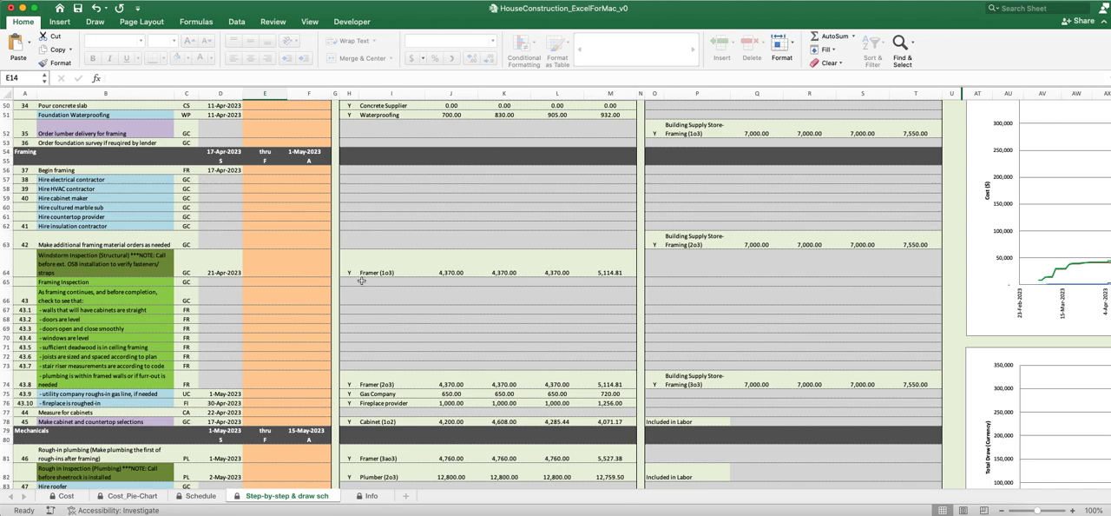
{"action": "mouse_move", "coordinate": [299, 375]}
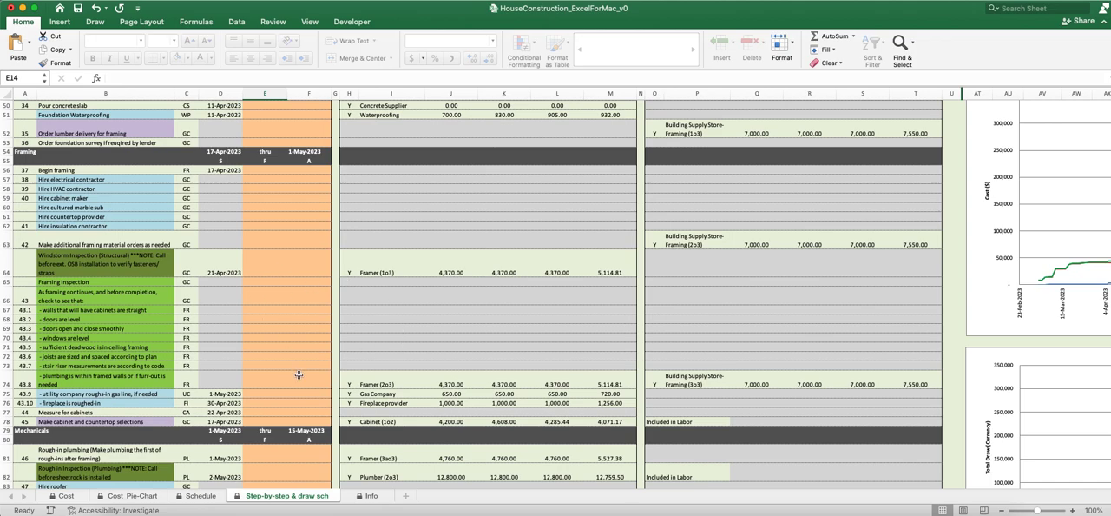
{"action": "mouse_move", "coordinate": [208, 290]}
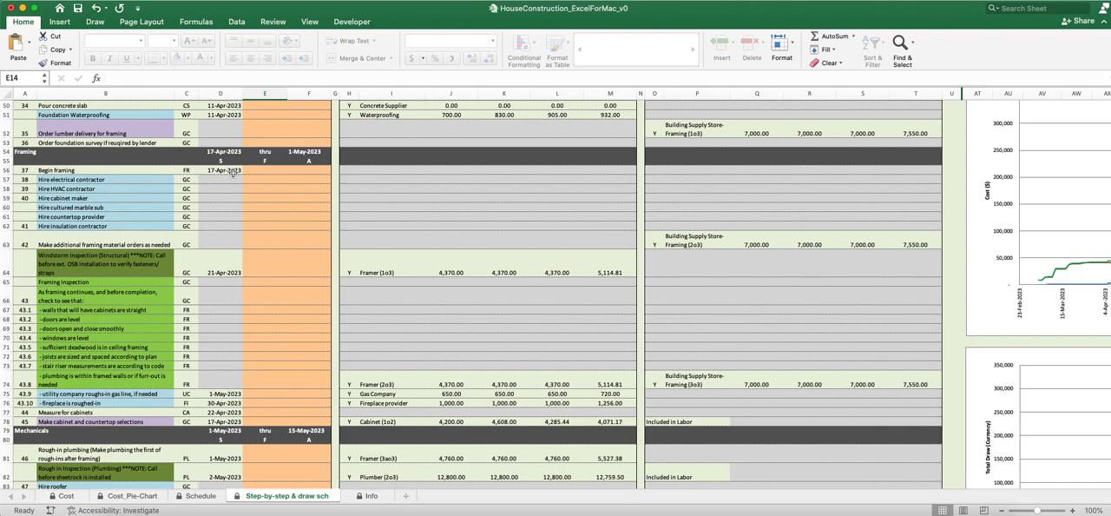
{"action": "mouse_move", "coordinate": [122, 179]}
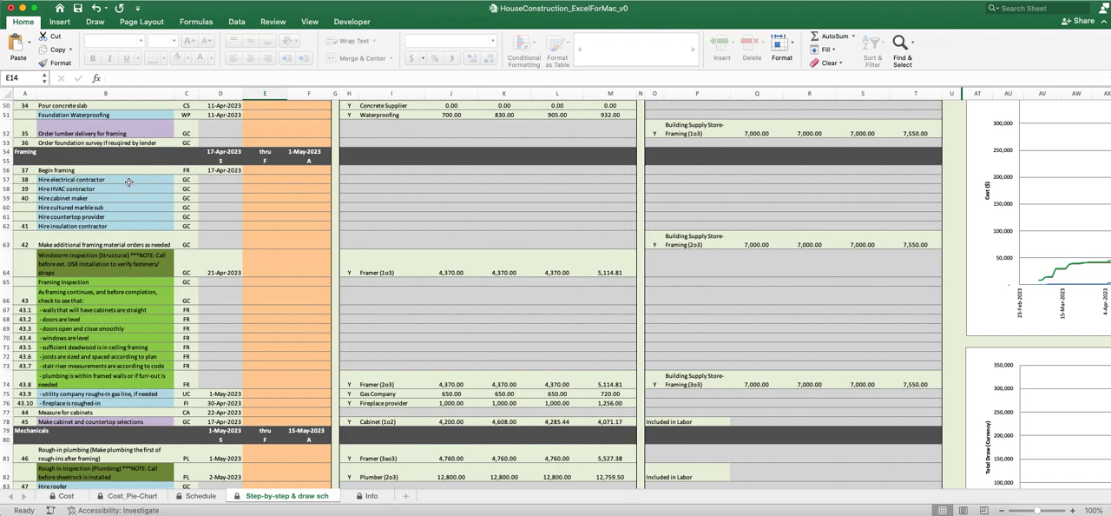
{"action": "mouse_move", "coordinate": [253, 178]}
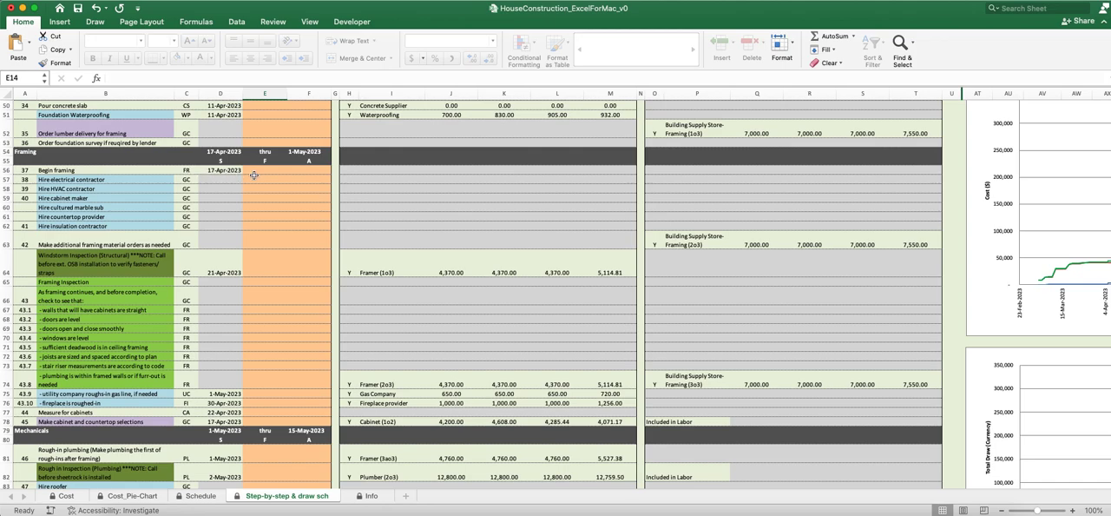
{"action": "mouse_move", "coordinate": [307, 145]}
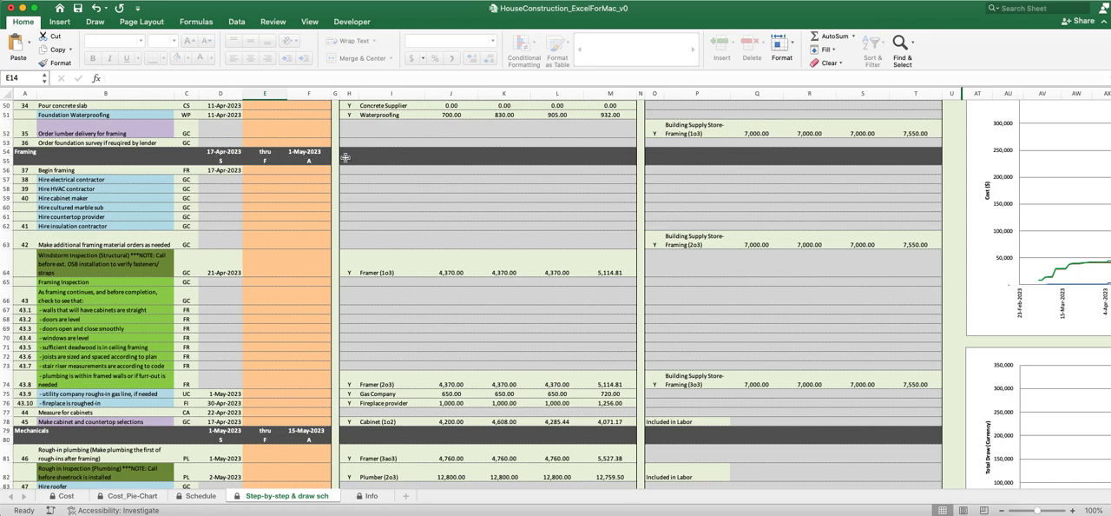
{"action": "mouse_move", "coordinate": [159, 189]}
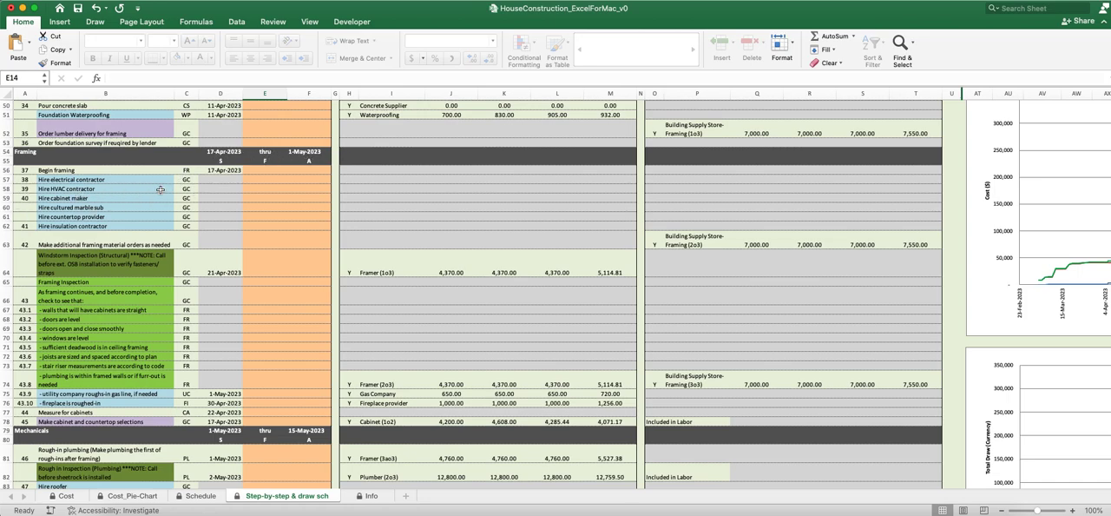
{"action": "mouse_move", "coordinate": [122, 198]}
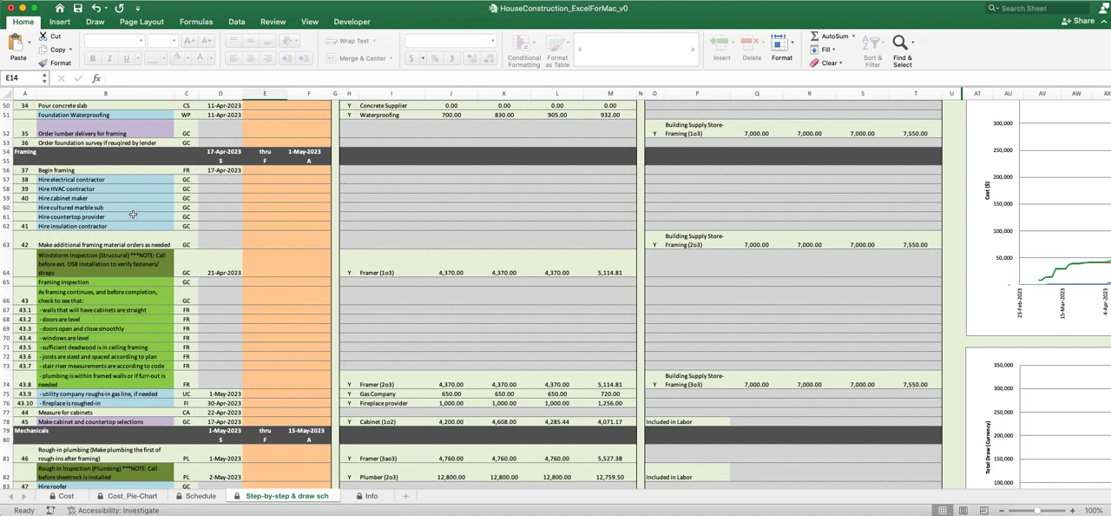
{"action": "mouse_move", "coordinate": [121, 222]}
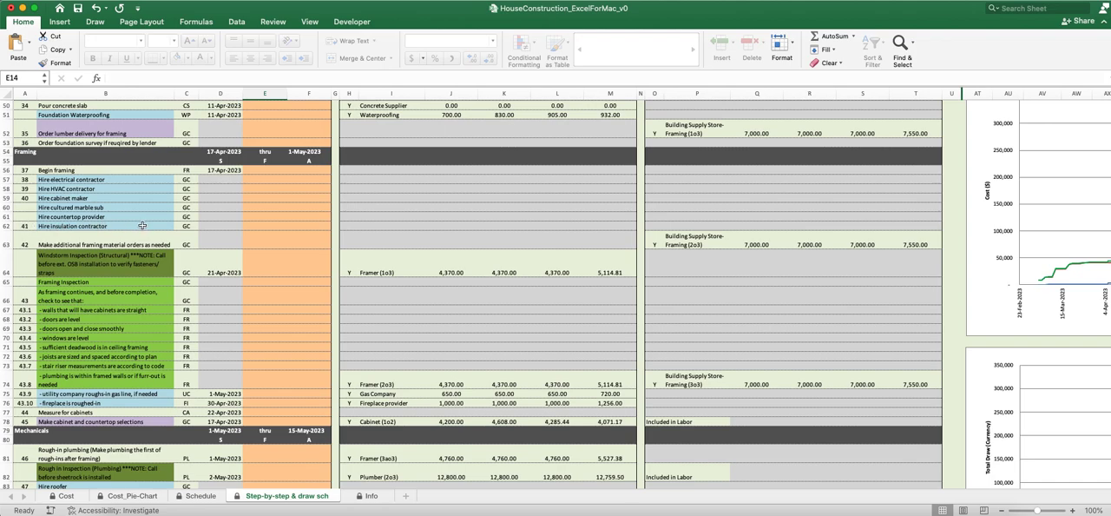
{"action": "mouse_move", "coordinate": [54, 246]}
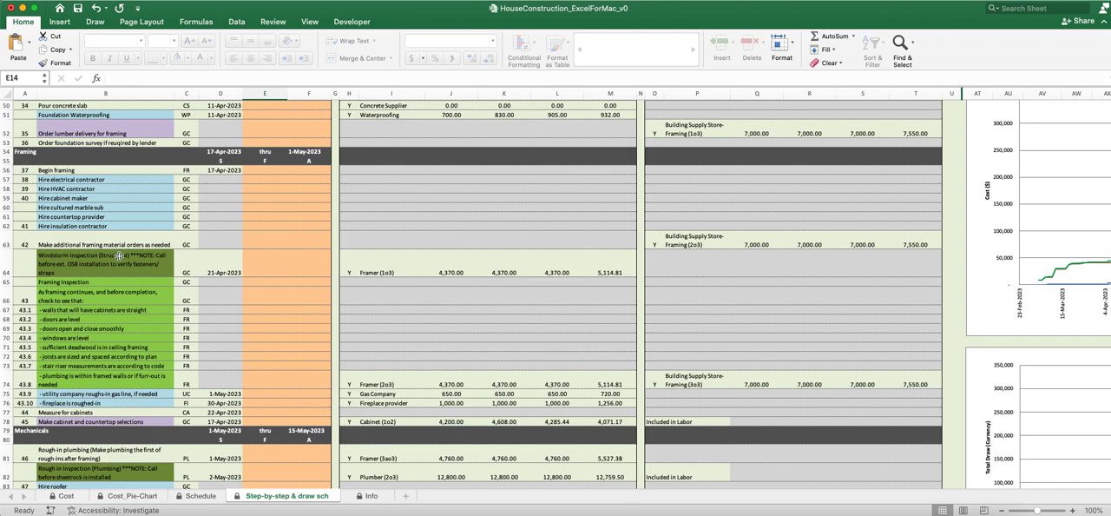
{"action": "mouse_move", "coordinate": [90, 266]}
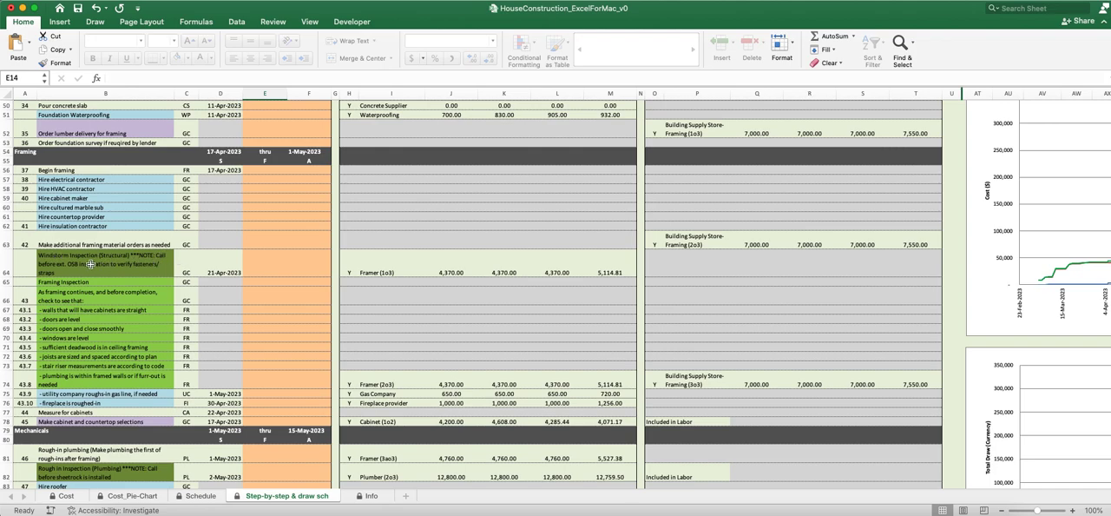
{"action": "mouse_move", "coordinate": [177, 269]}
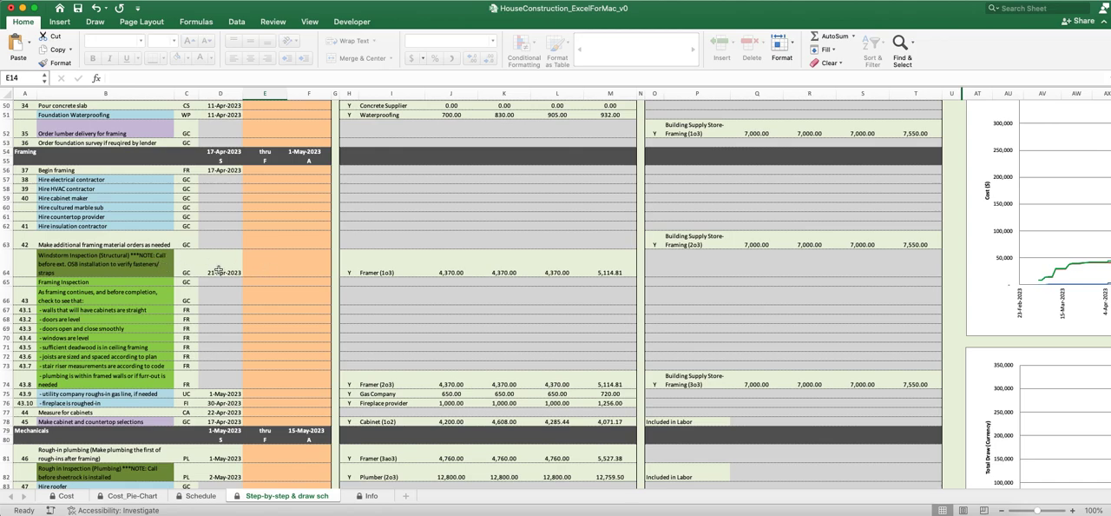
{"action": "mouse_move", "coordinate": [490, 267]}
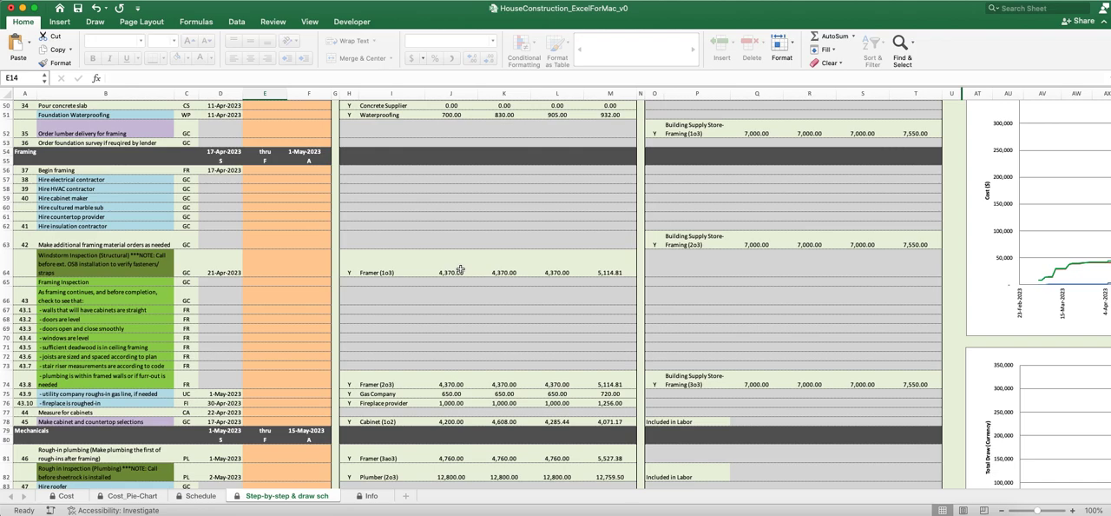
{"action": "mouse_move", "coordinate": [478, 271]}
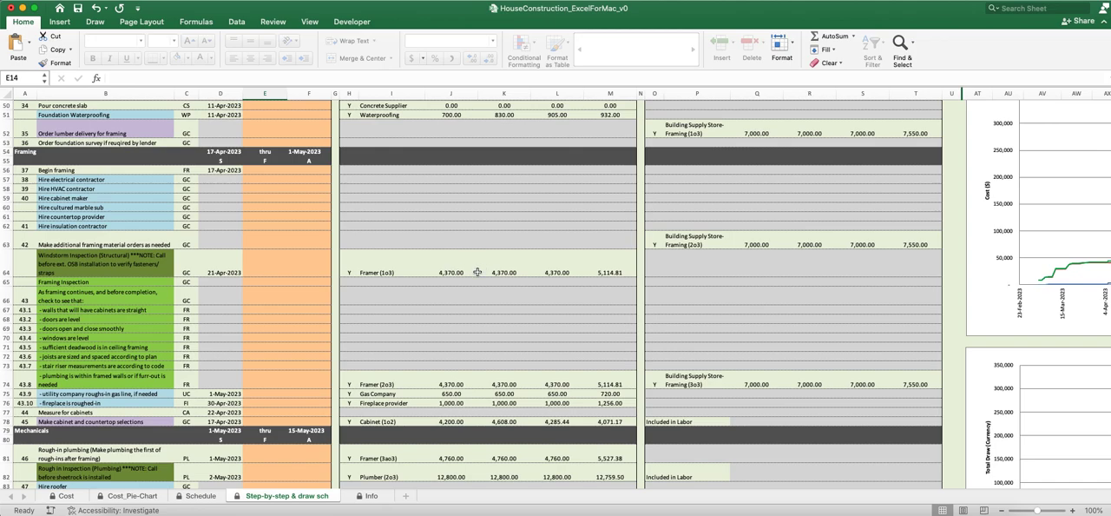
{"action": "mouse_move", "coordinate": [396, 262]}
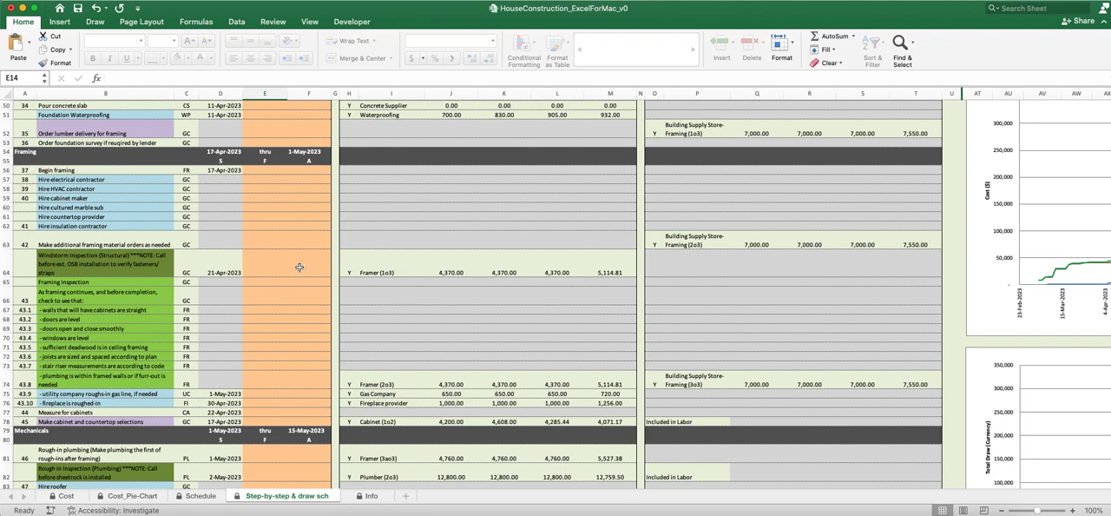
{"action": "mouse_move", "coordinate": [454, 271]}
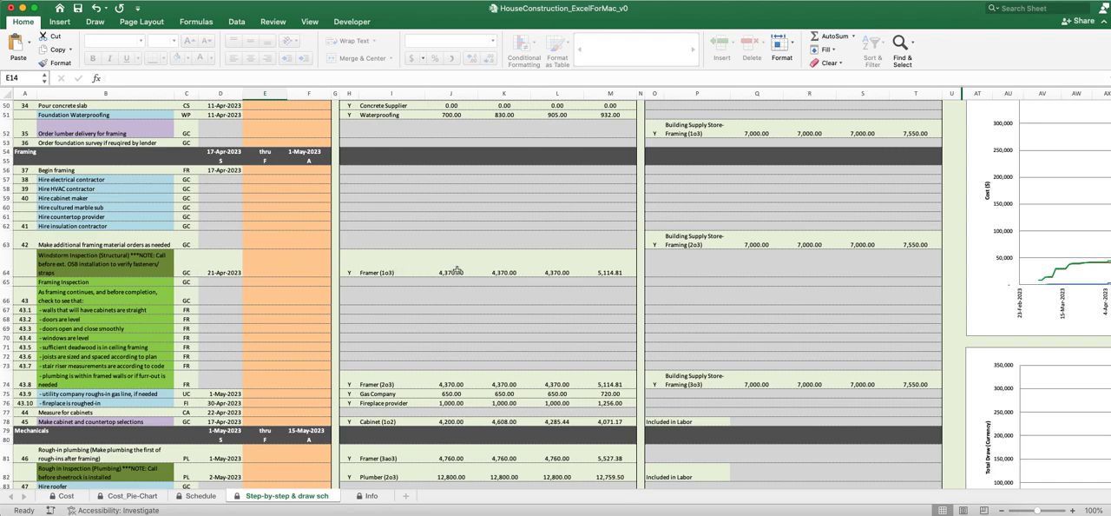
{"action": "mouse_move", "coordinate": [1009, 271]}
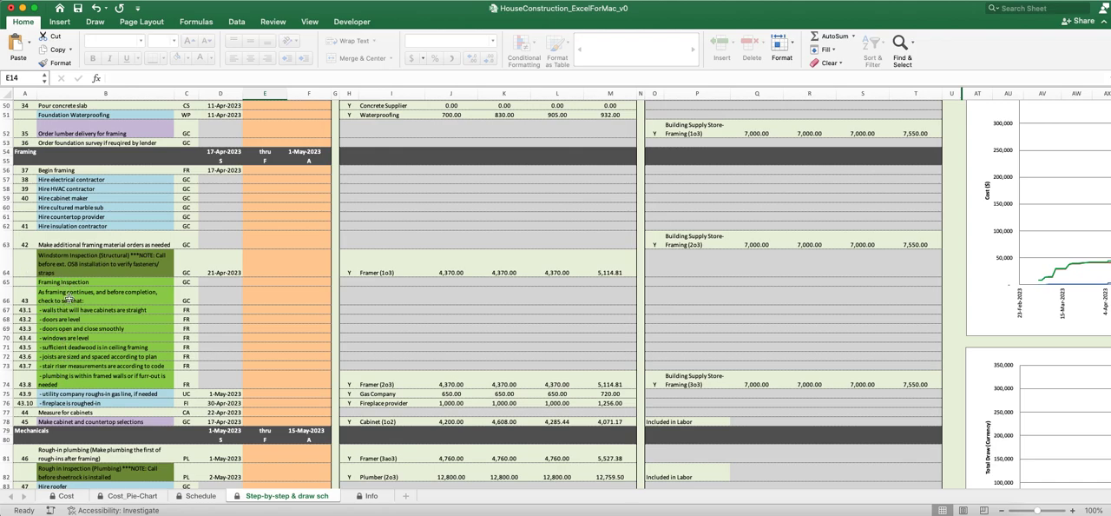
{"action": "mouse_move", "coordinate": [89, 298]}
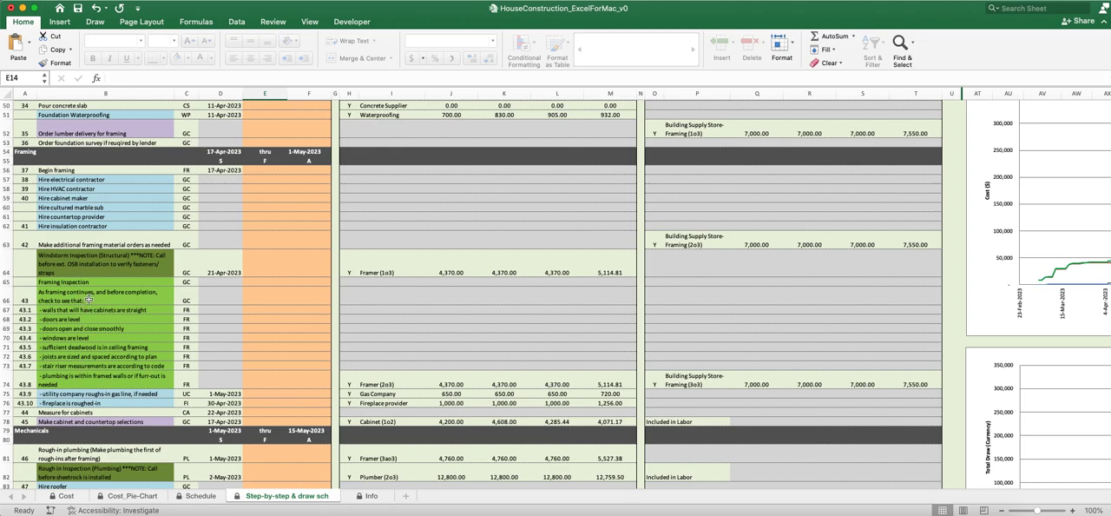
{"action": "mouse_move", "coordinate": [174, 286]}
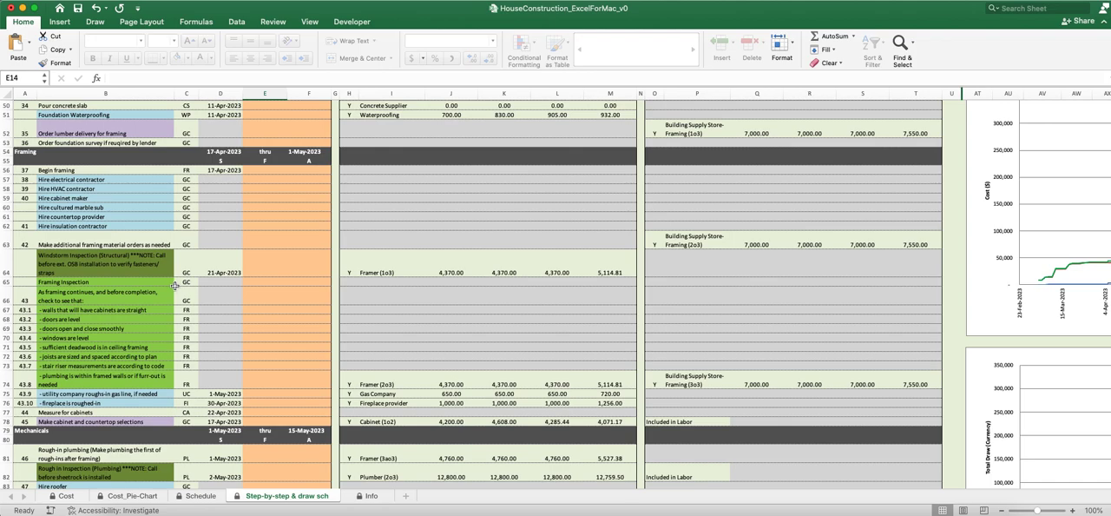
{"action": "mouse_move", "coordinate": [173, 285]}
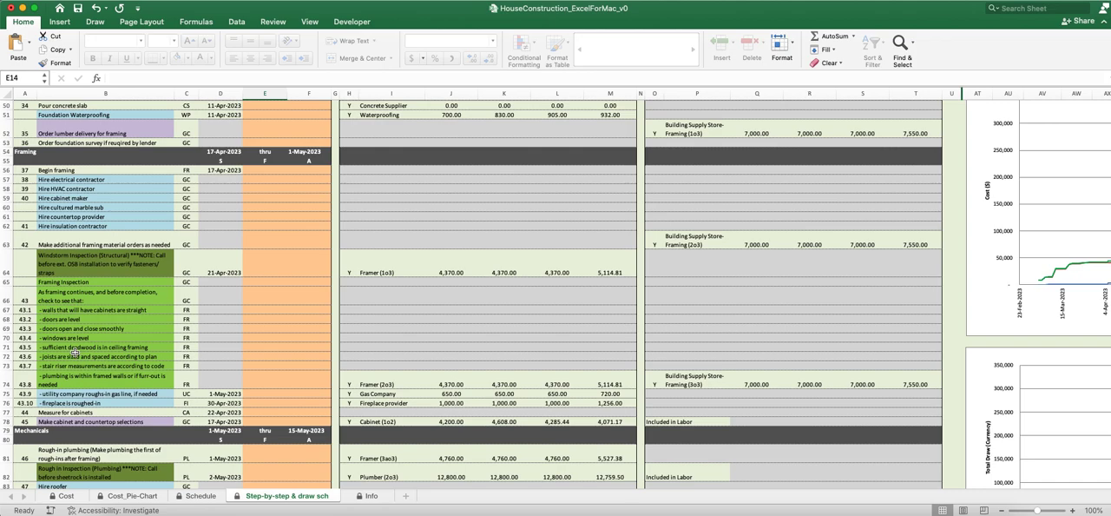
{"action": "mouse_move", "coordinate": [113, 299]}
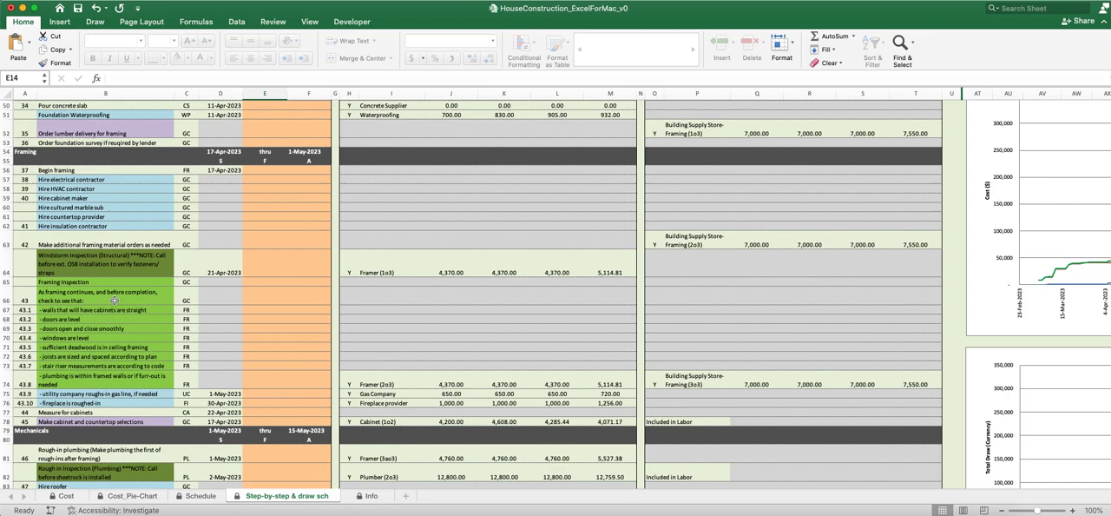
{"action": "mouse_move", "coordinate": [192, 313]}
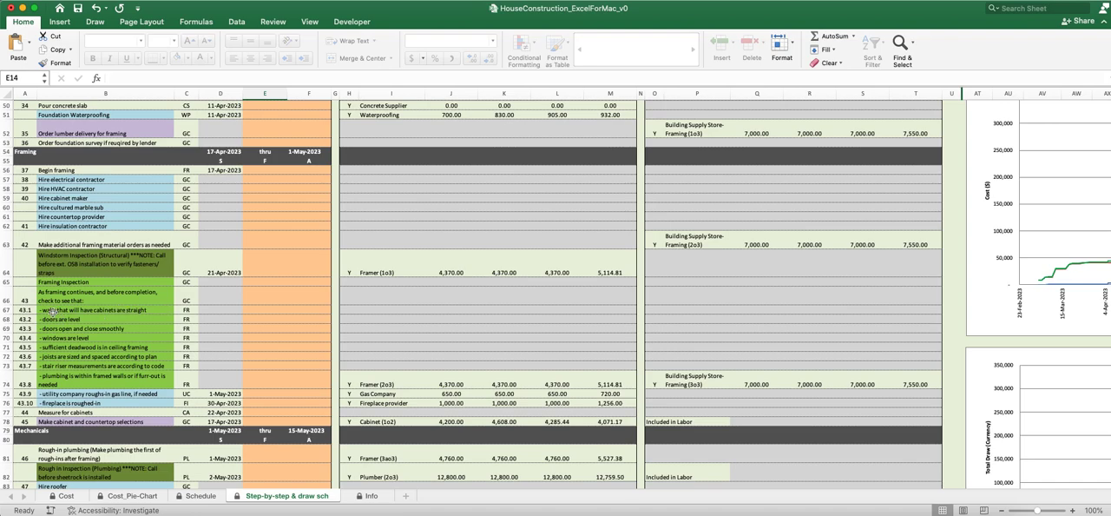
{"action": "mouse_move", "coordinate": [185, 311]}
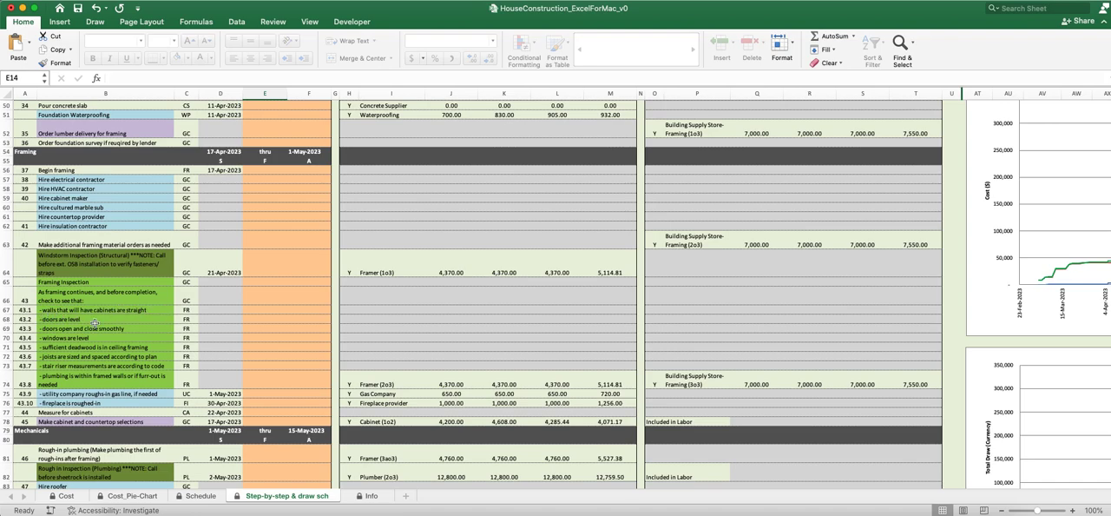
{"action": "mouse_move", "coordinate": [184, 337]}
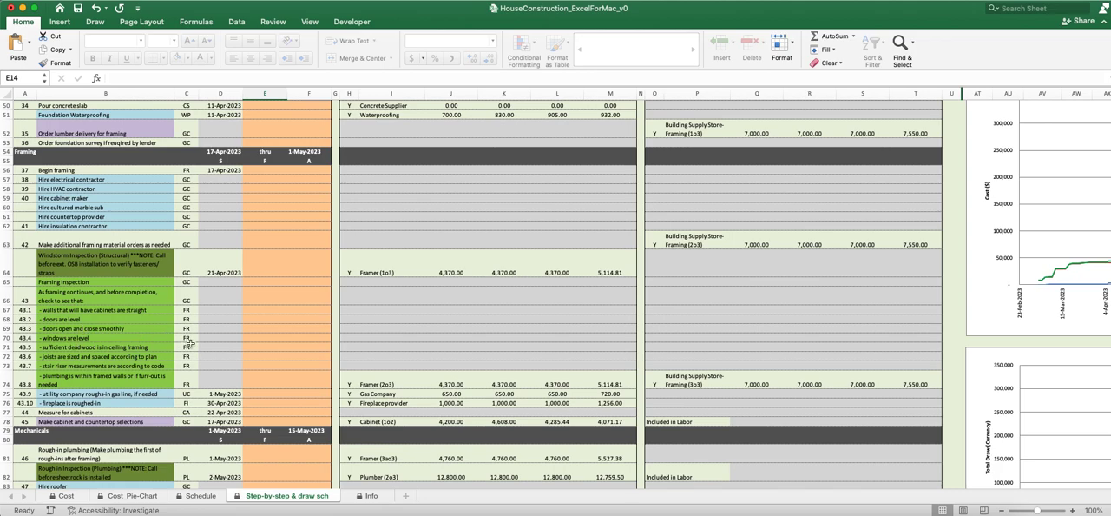
{"action": "mouse_move", "coordinate": [189, 356]}
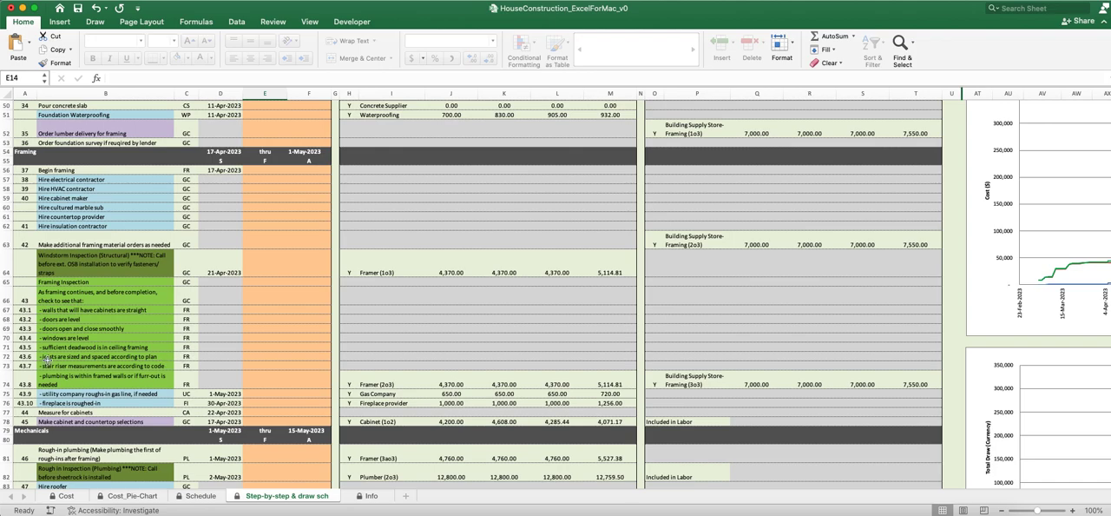
{"action": "mouse_move", "coordinate": [201, 358]}
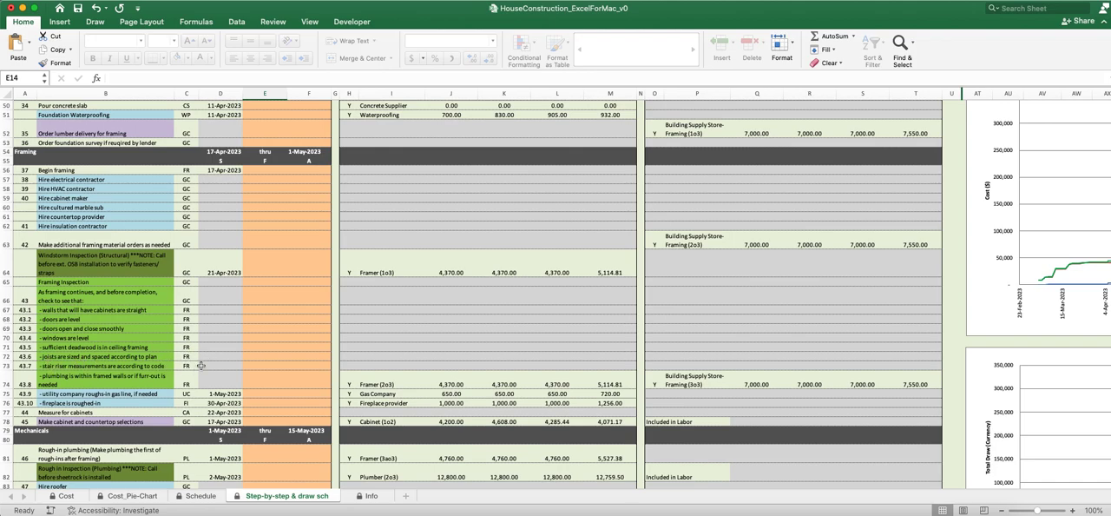
{"action": "mouse_move", "coordinate": [10, 383]}
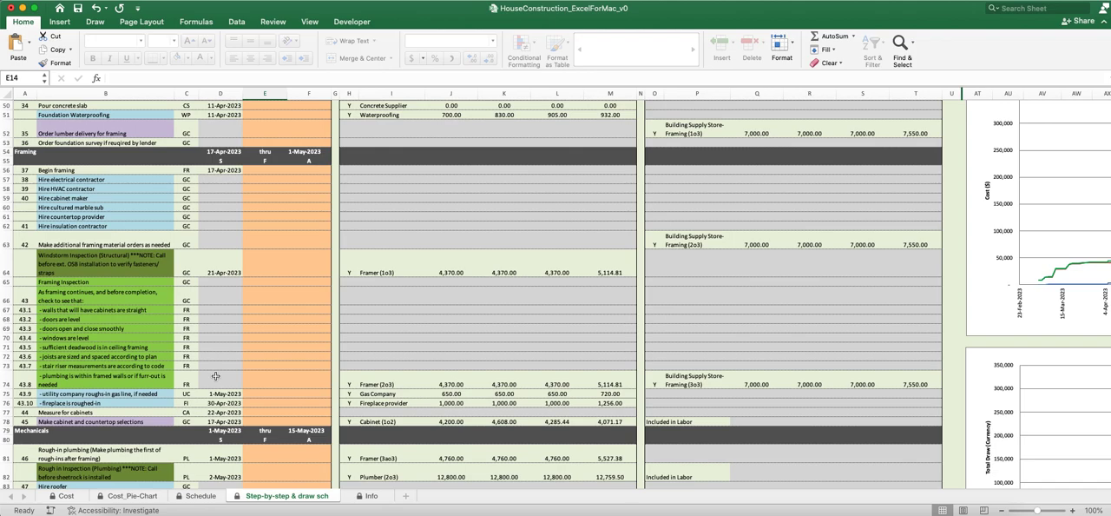
{"action": "mouse_move", "coordinate": [184, 396]}
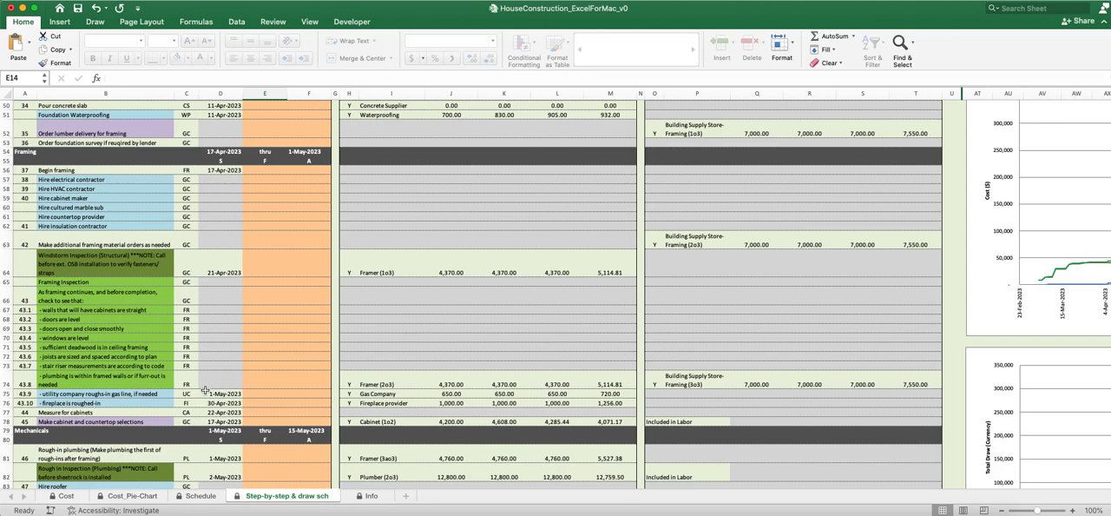
{"action": "mouse_move", "coordinate": [165, 410]}
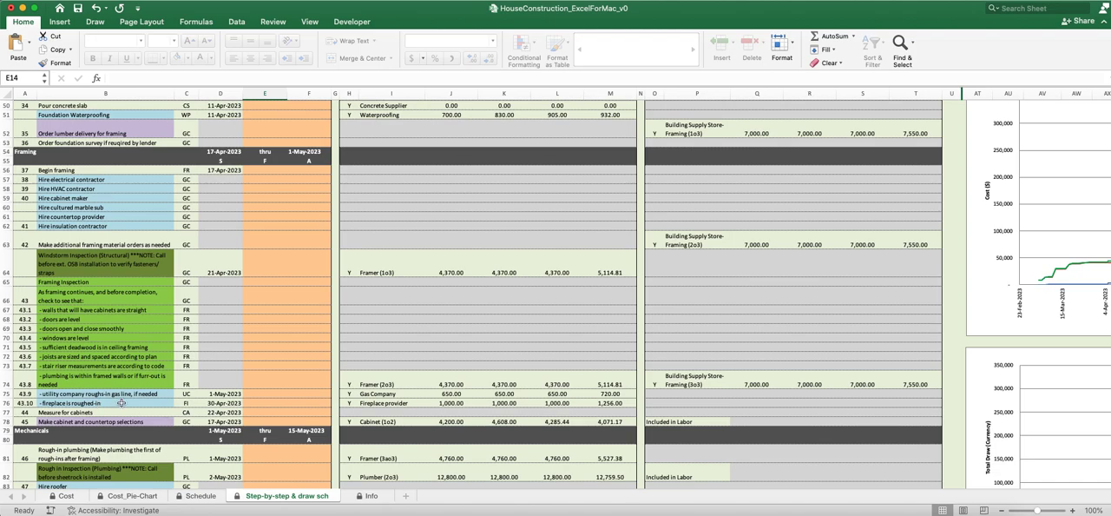
{"action": "mouse_move", "coordinate": [170, 407]}
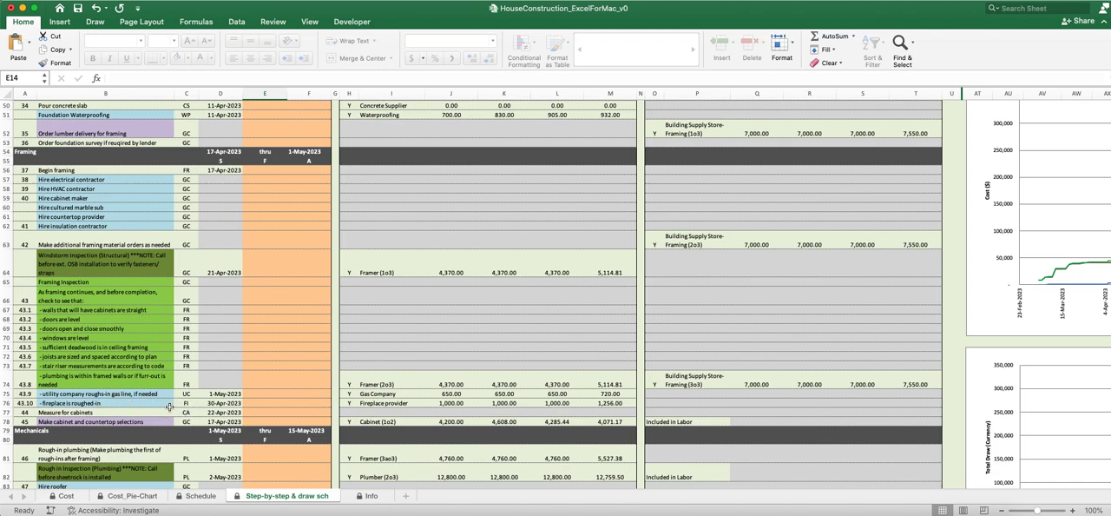
{"action": "mouse_move", "coordinate": [224, 402]}
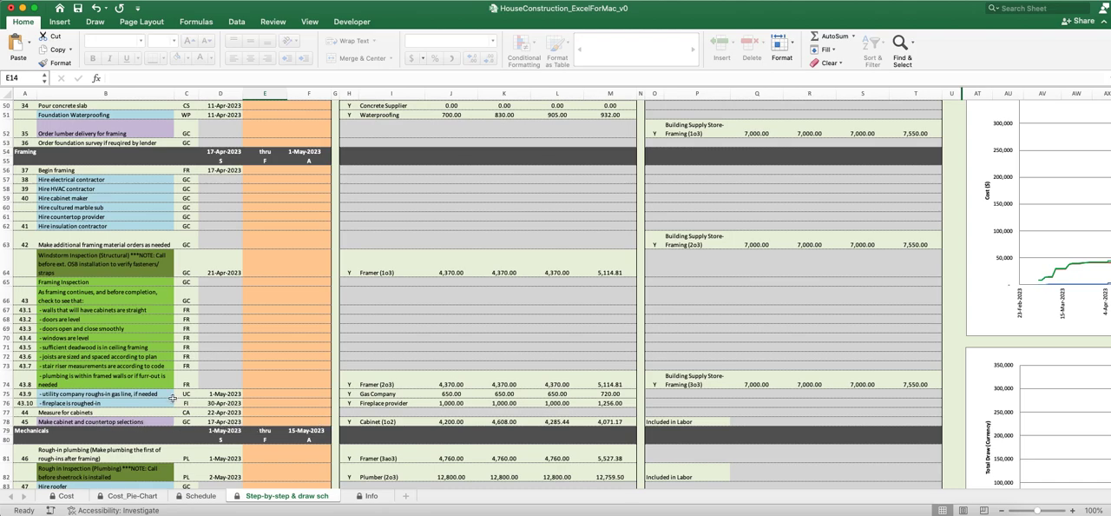
{"action": "mouse_move", "coordinate": [299, 291]}
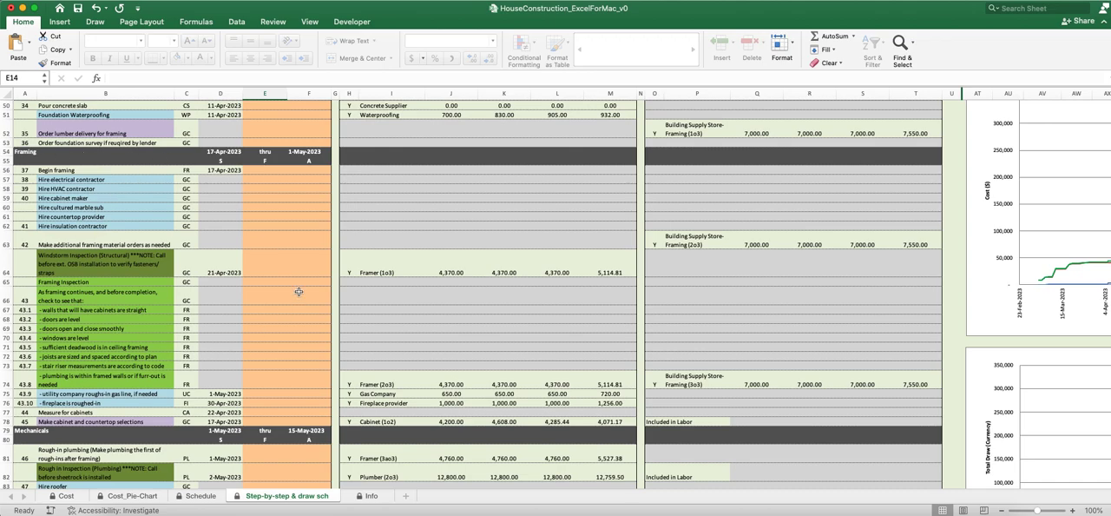
{"action": "mouse_move", "coordinate": [94, 389]}
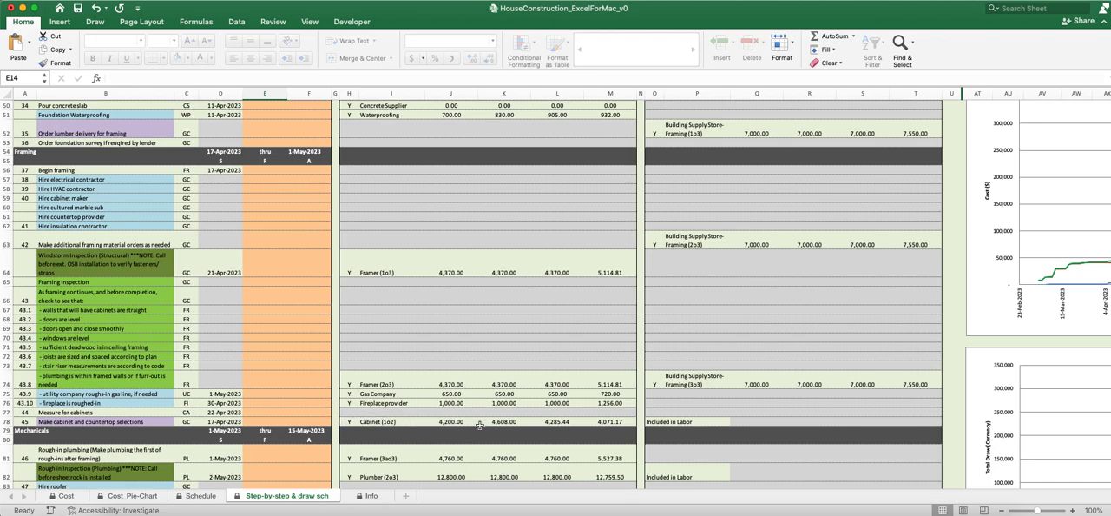
{"action": "mouse_move", "coordinate": [455, 431]}
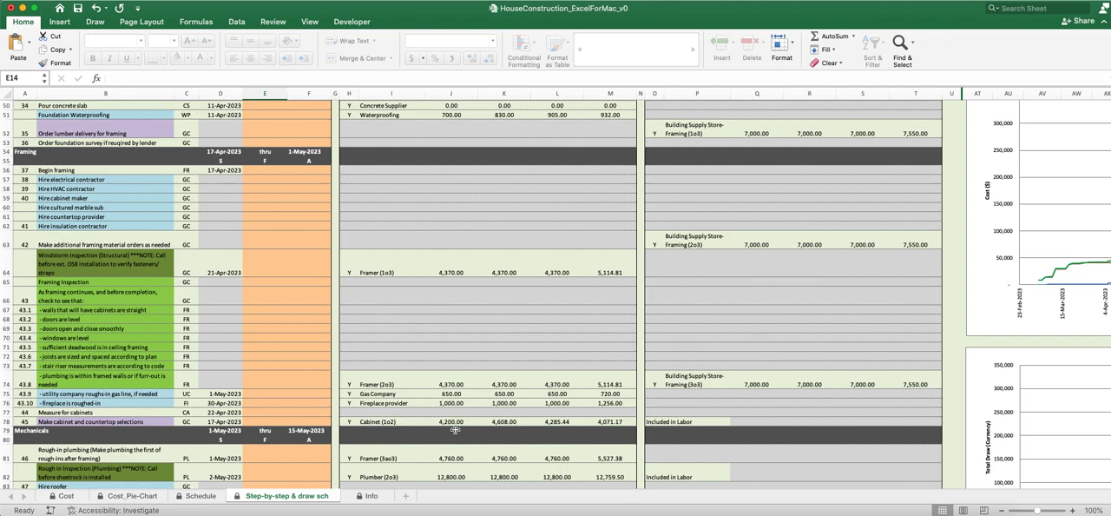
{"action": "mouse_move", "coordinate": [431, 425]}
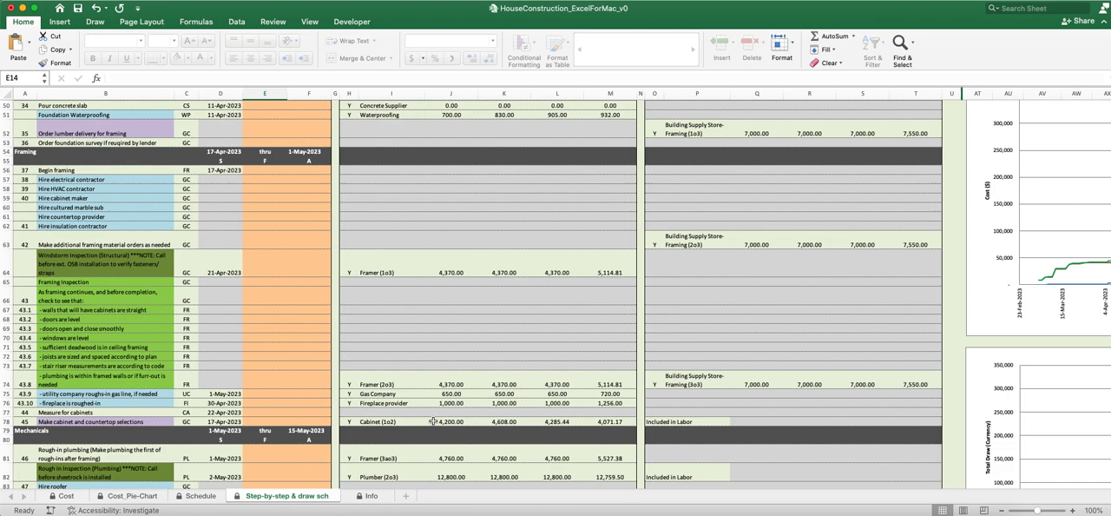
{"action": "mouse_move", "coordinate": [212, 427]}
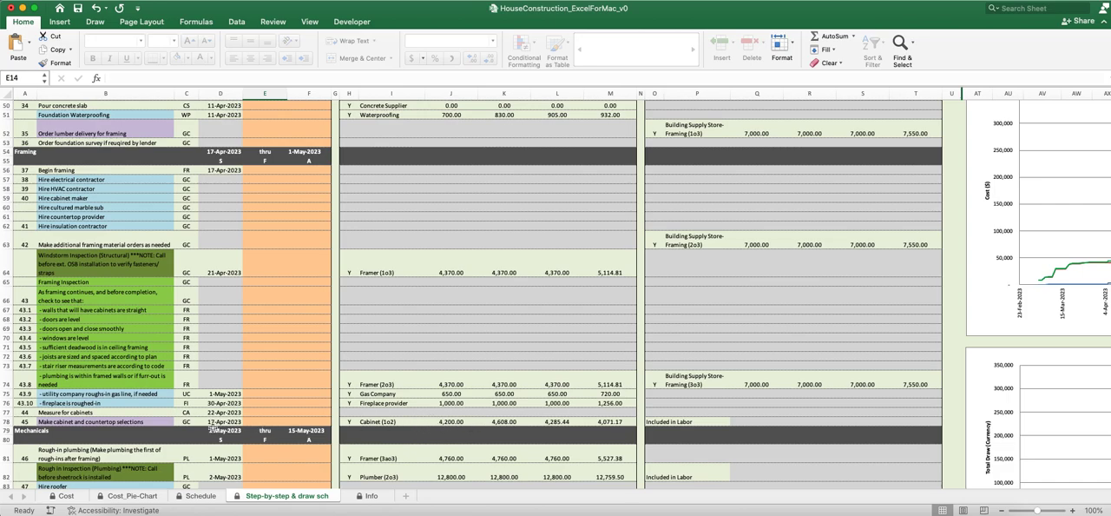